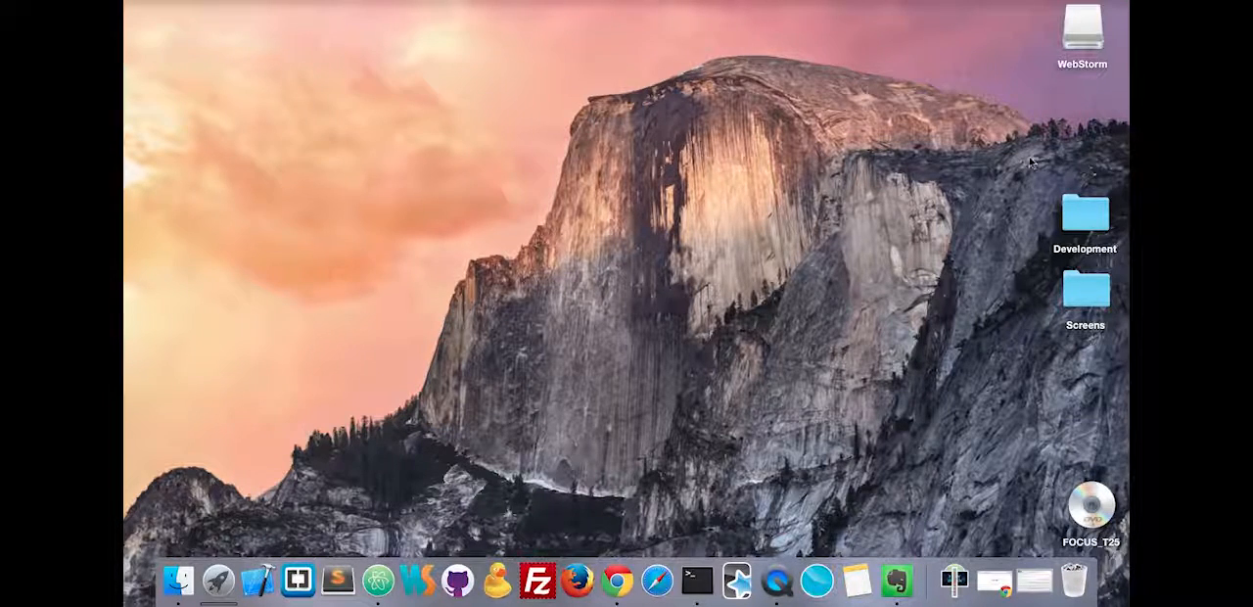
- Launch Brackets from the Development folder, approve the downloaded-app warning, and close the Finder window
left_click(1085, 213)
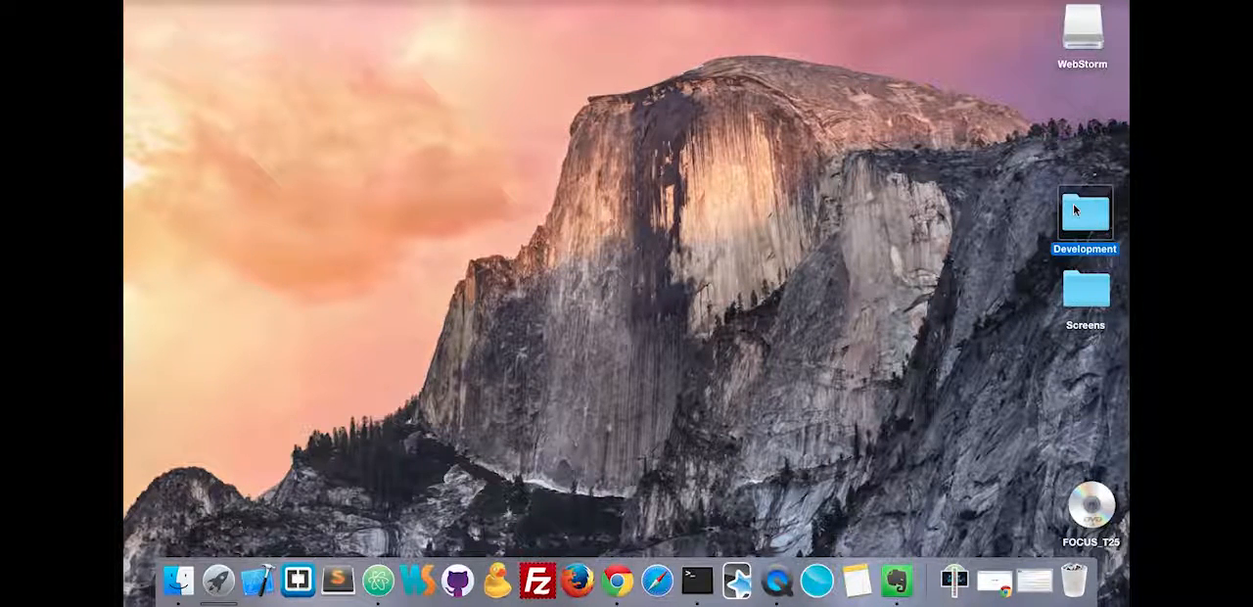
double_click(1085, 207)
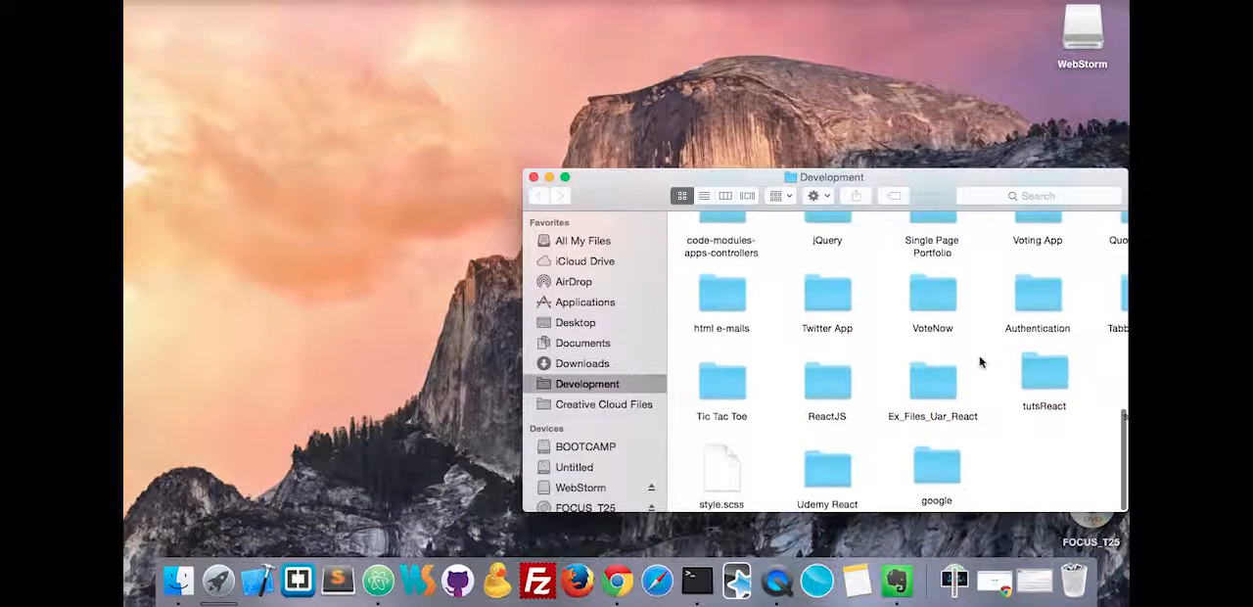
left_click(936, 464)
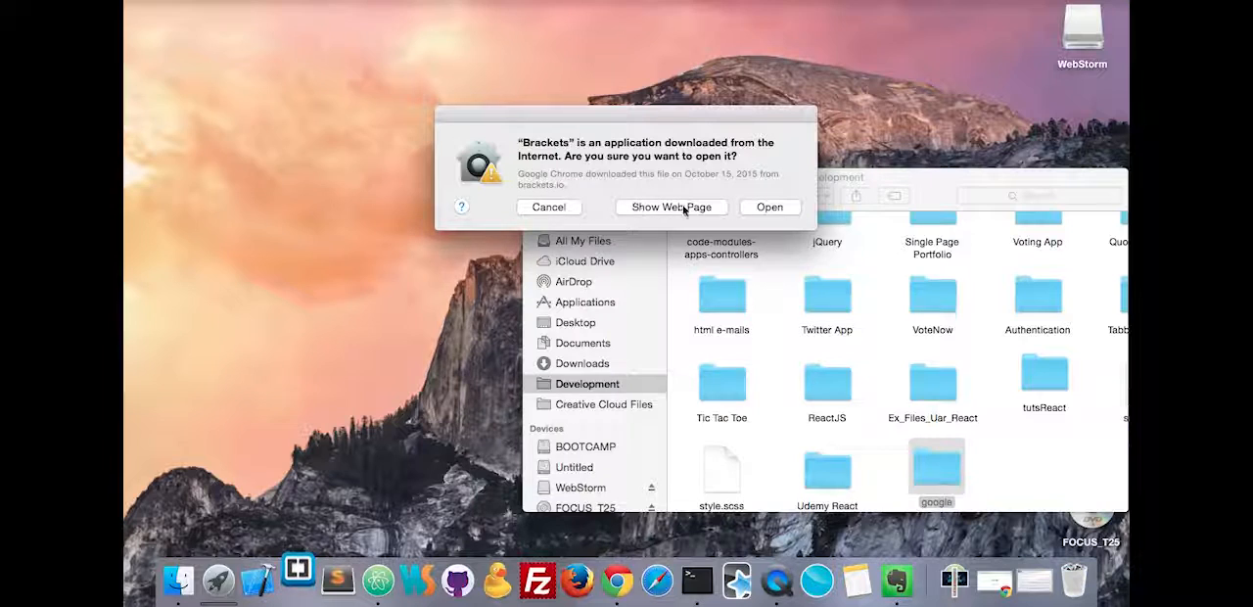
left_click(548, 208)
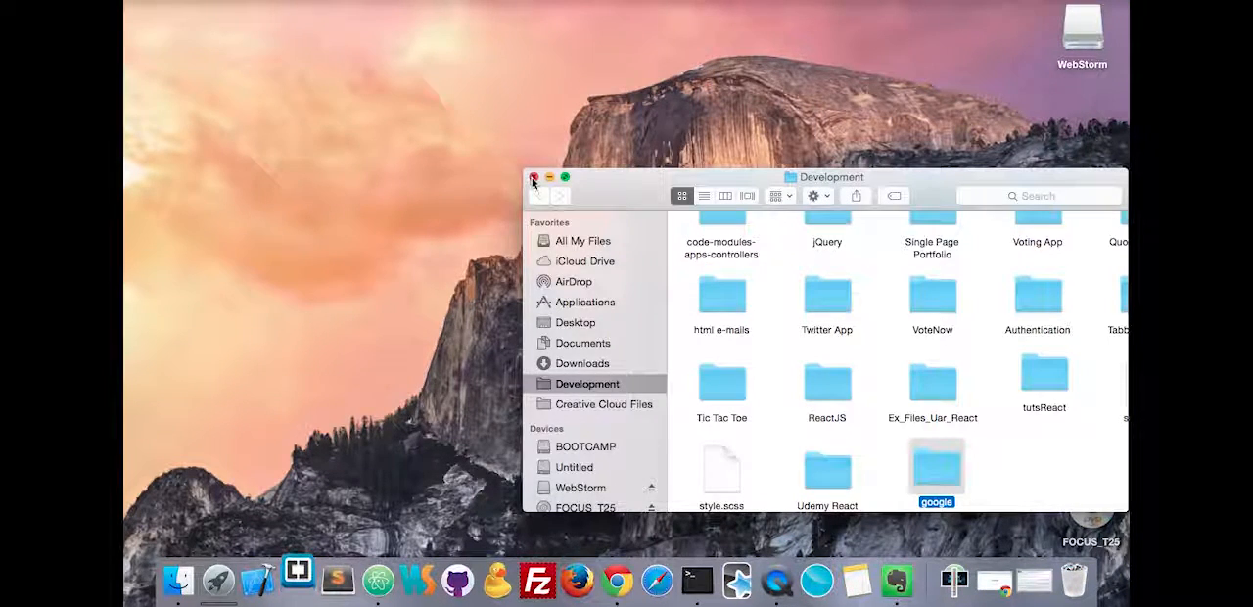
left_click(533, 176)
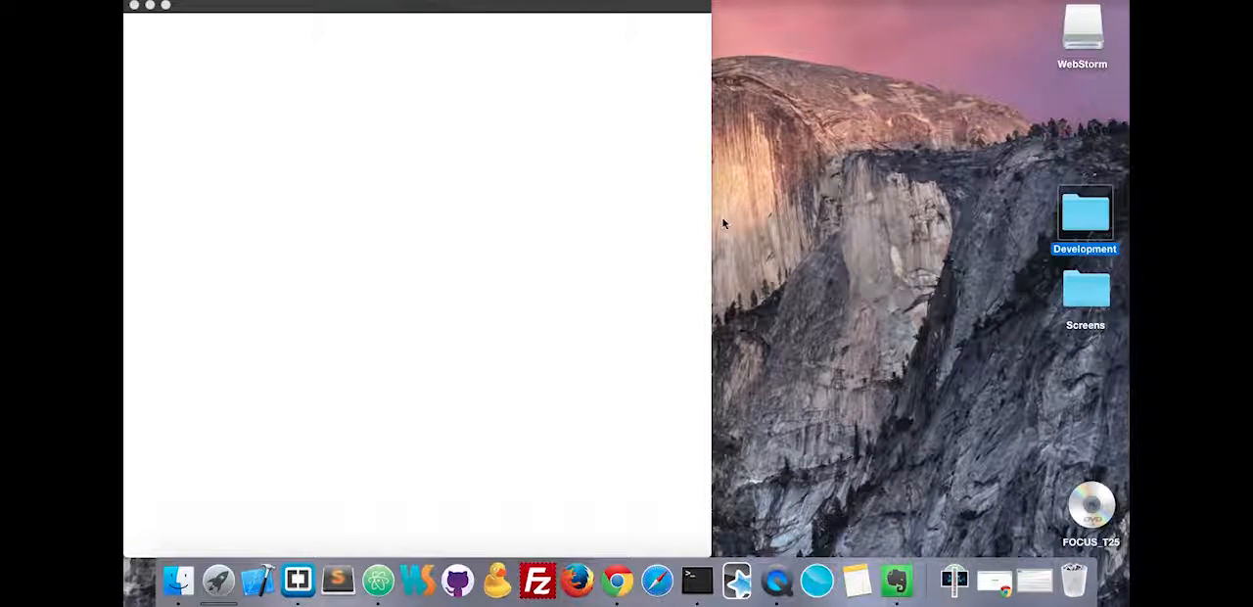
- Open the google folder inside Development as the Brackets project via File > Open Folder
left_click(460, 8)
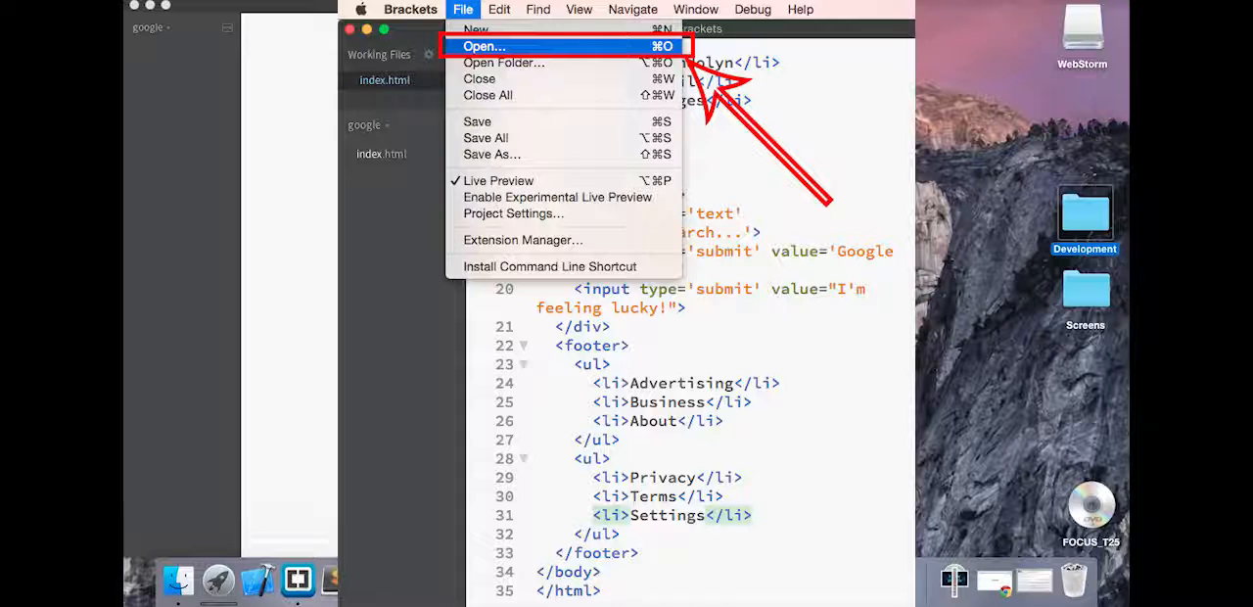
mouse_move(1089, 207)
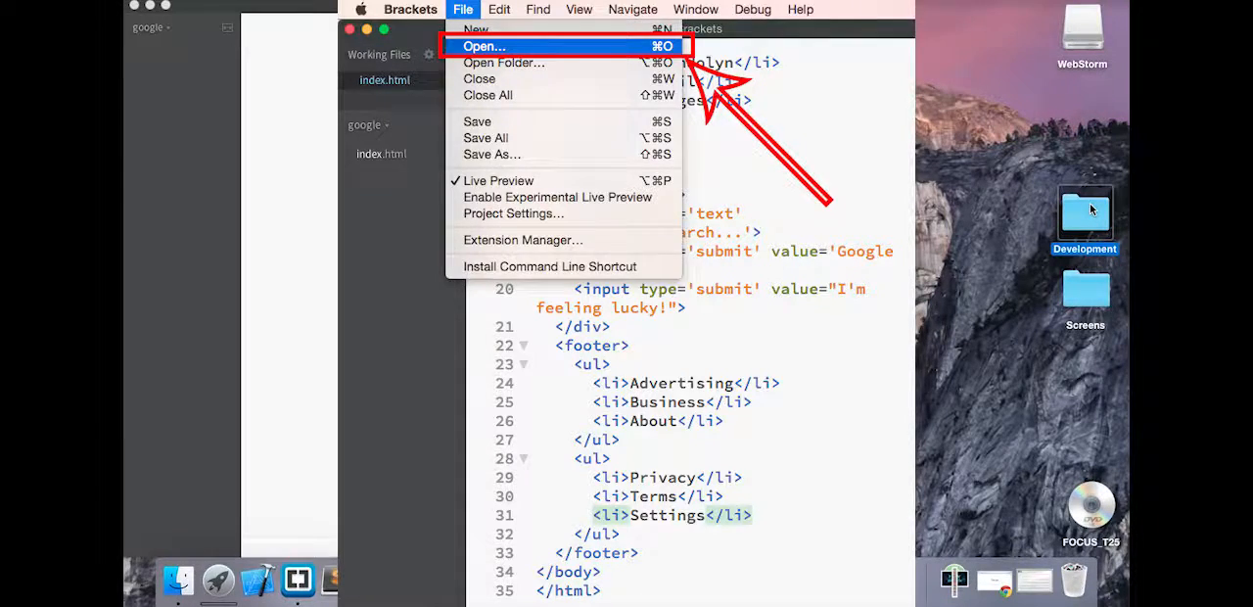
left_click(486, 47)
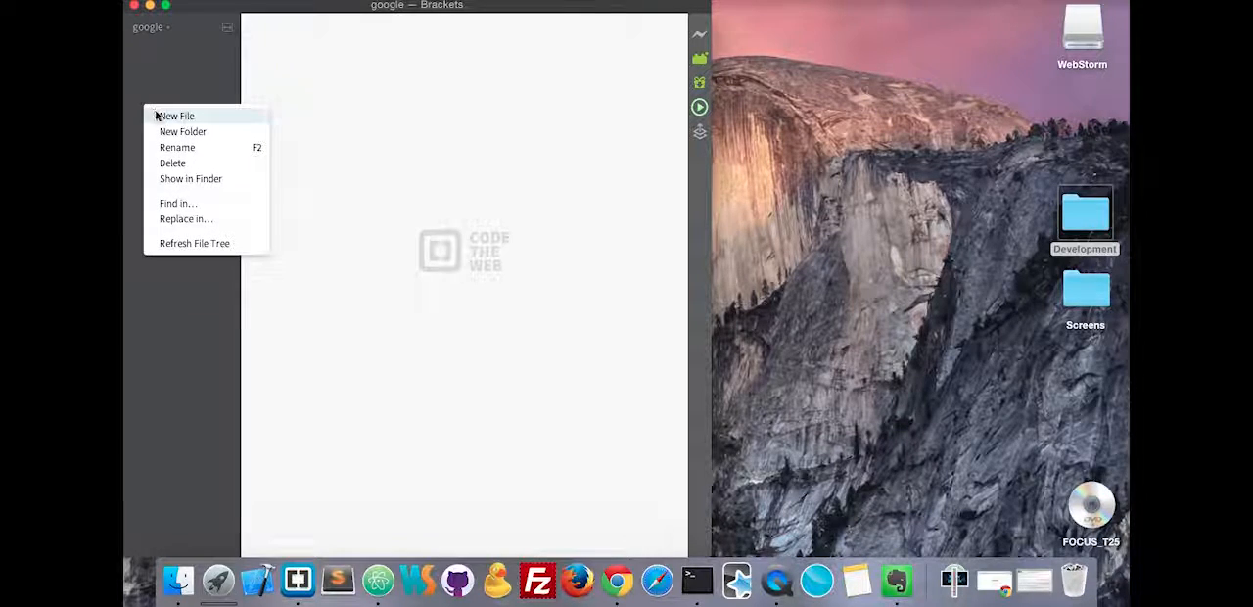
- Create a new index.html file in the google project and open it in the editor
left_click(176, 116)
type("index")
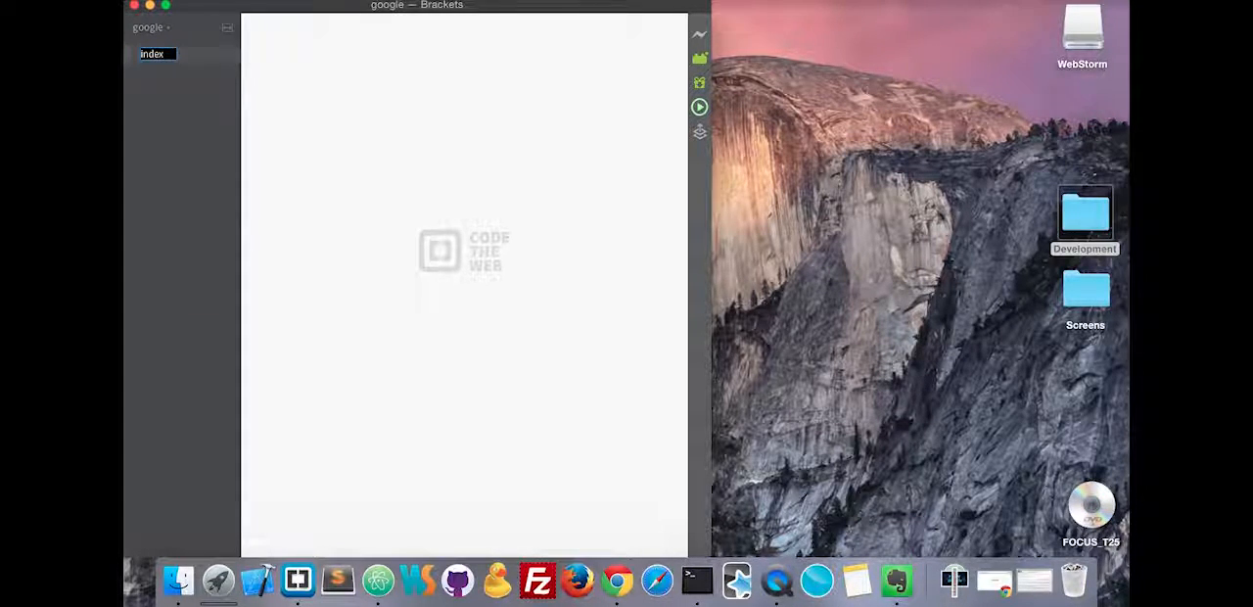
double_click(153, 55)
type(".html")
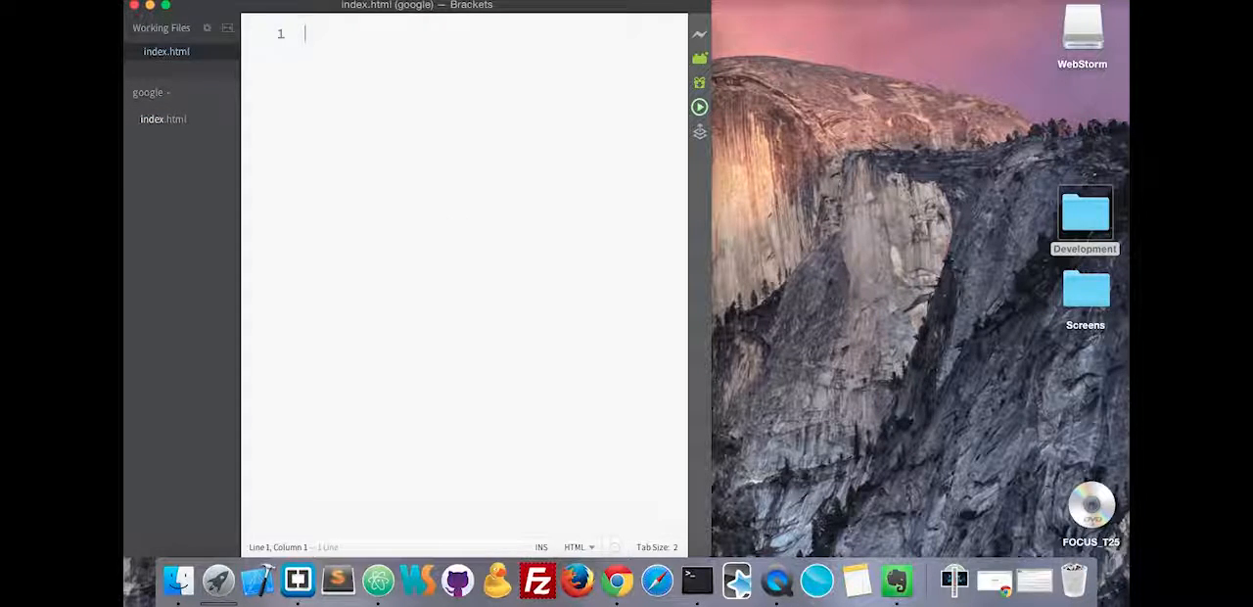
mouse_move(163, 69)
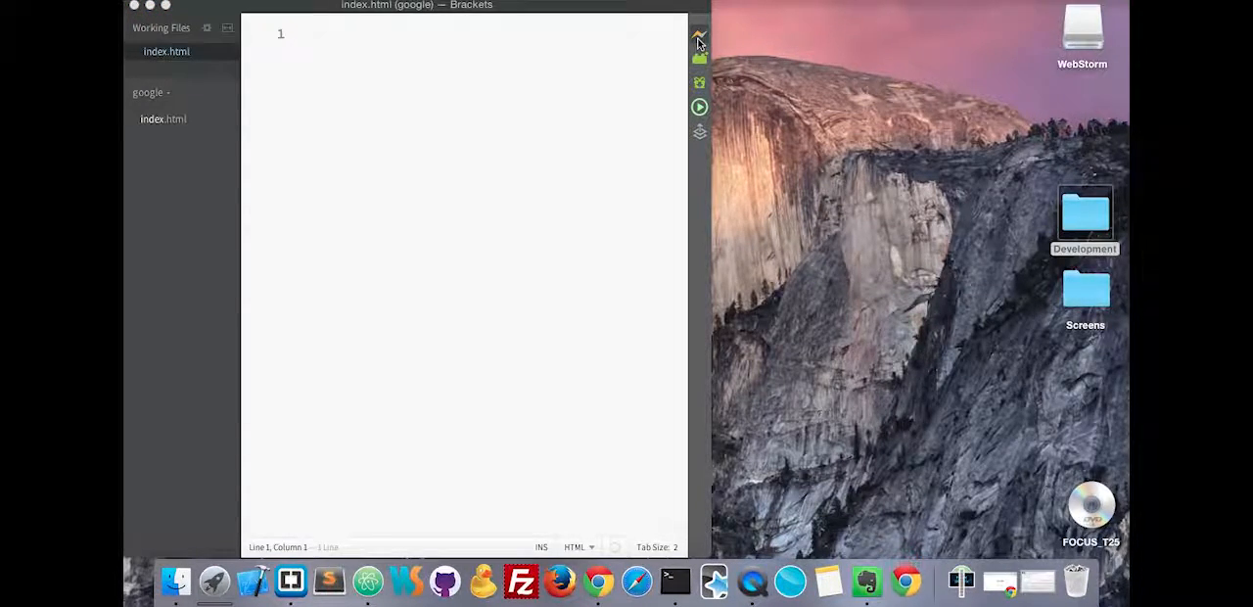
left_click(697, 43)
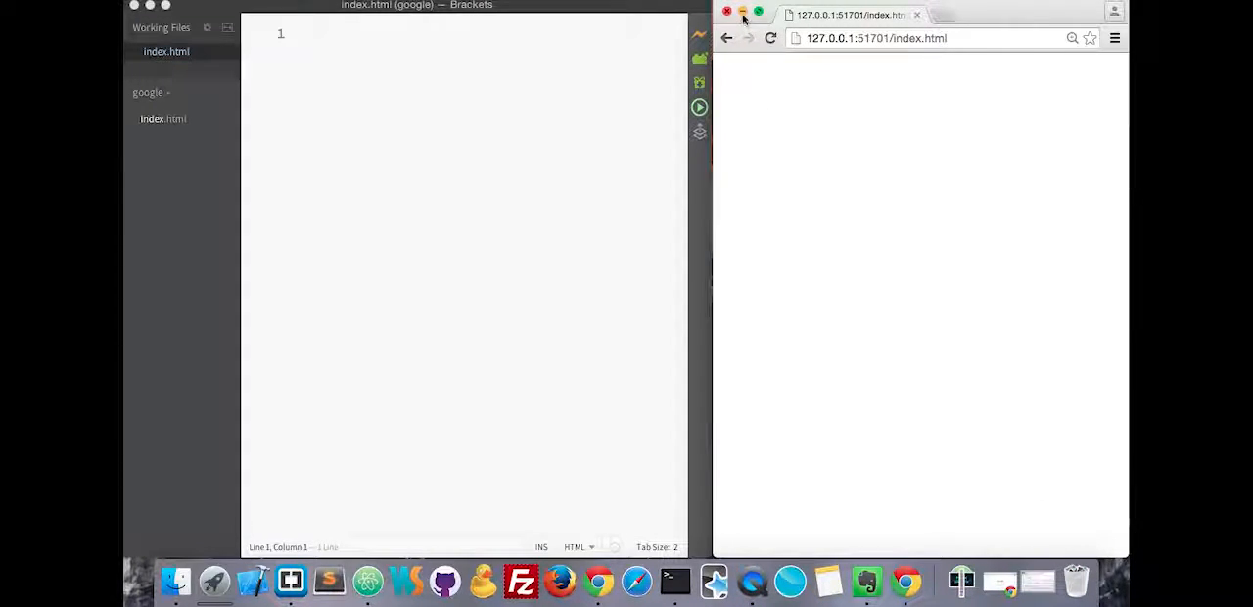
left_click(726, 12)
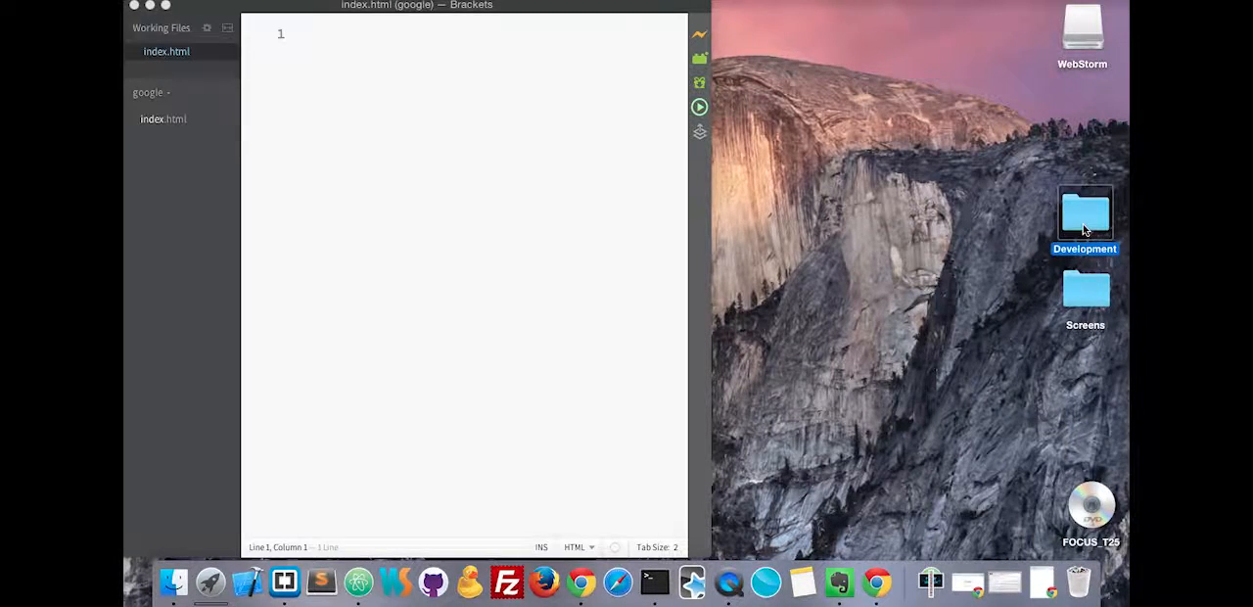
double_click(1085, 214)
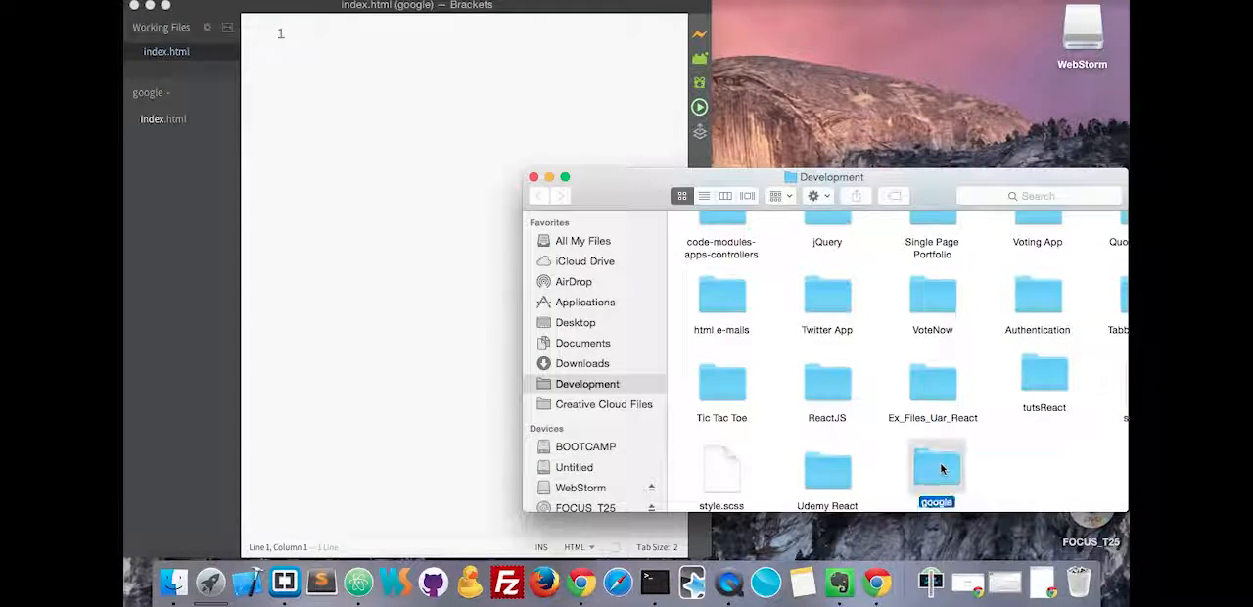
double_click(936, 466)
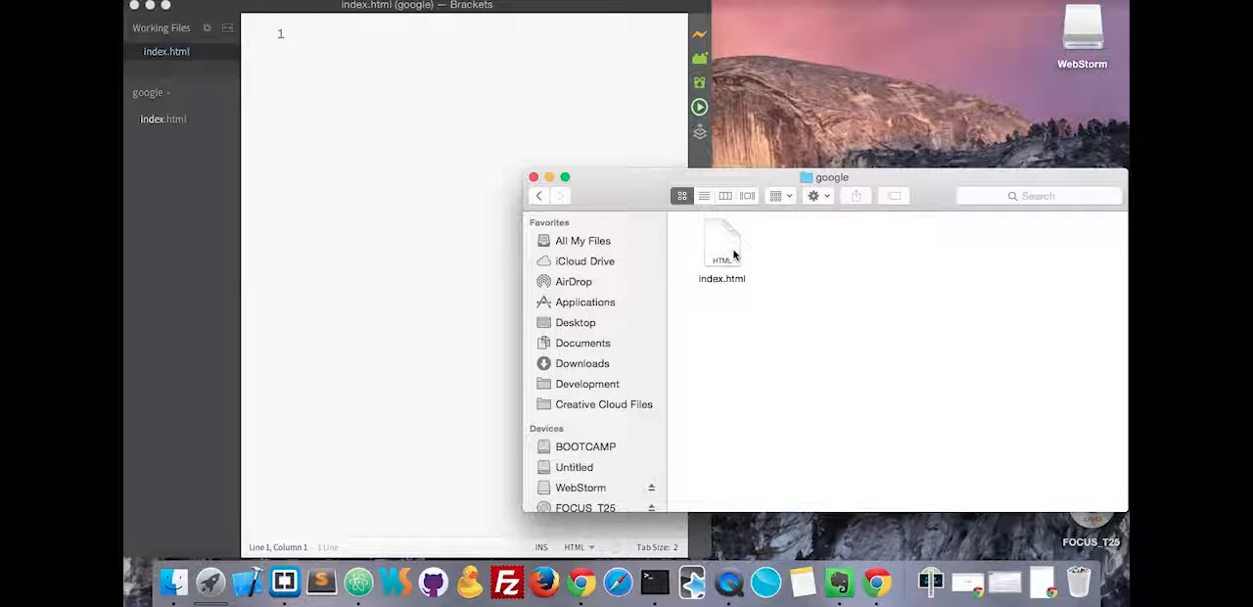
mouse_move(533, 176)
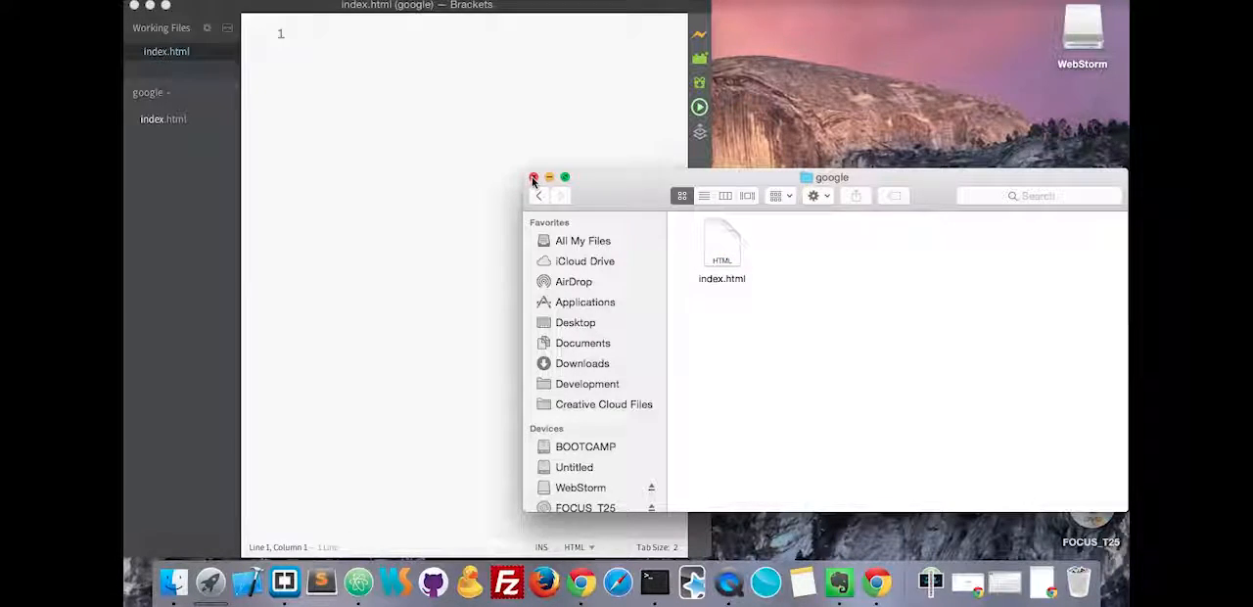
left_click(533, 176)
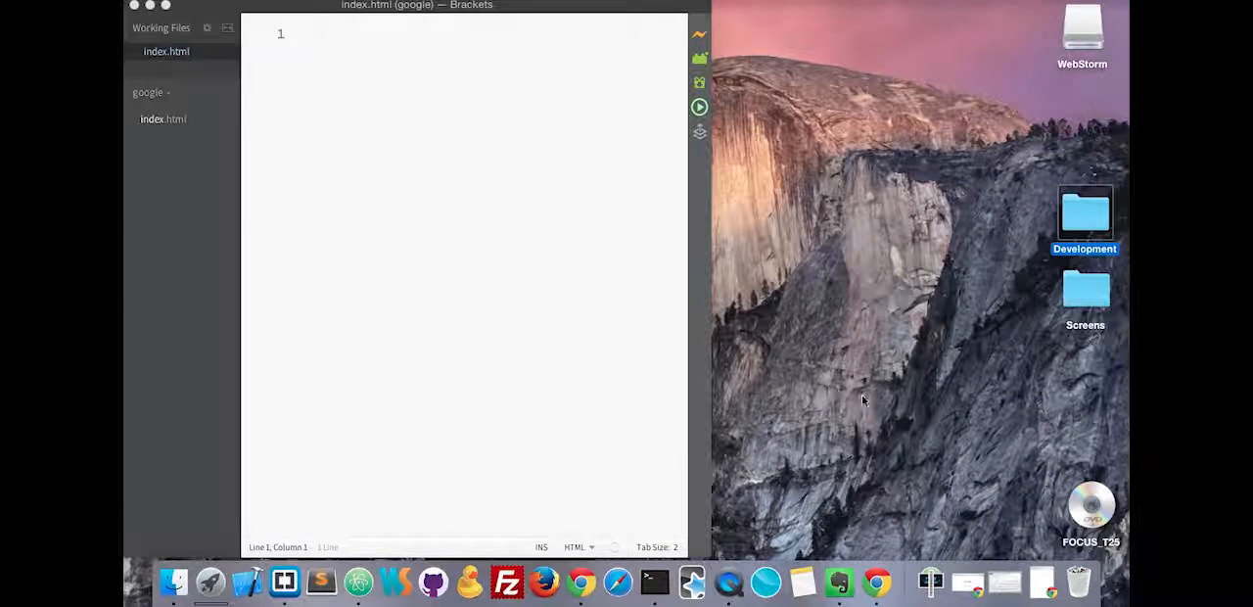
mouse_move(1042, 578)
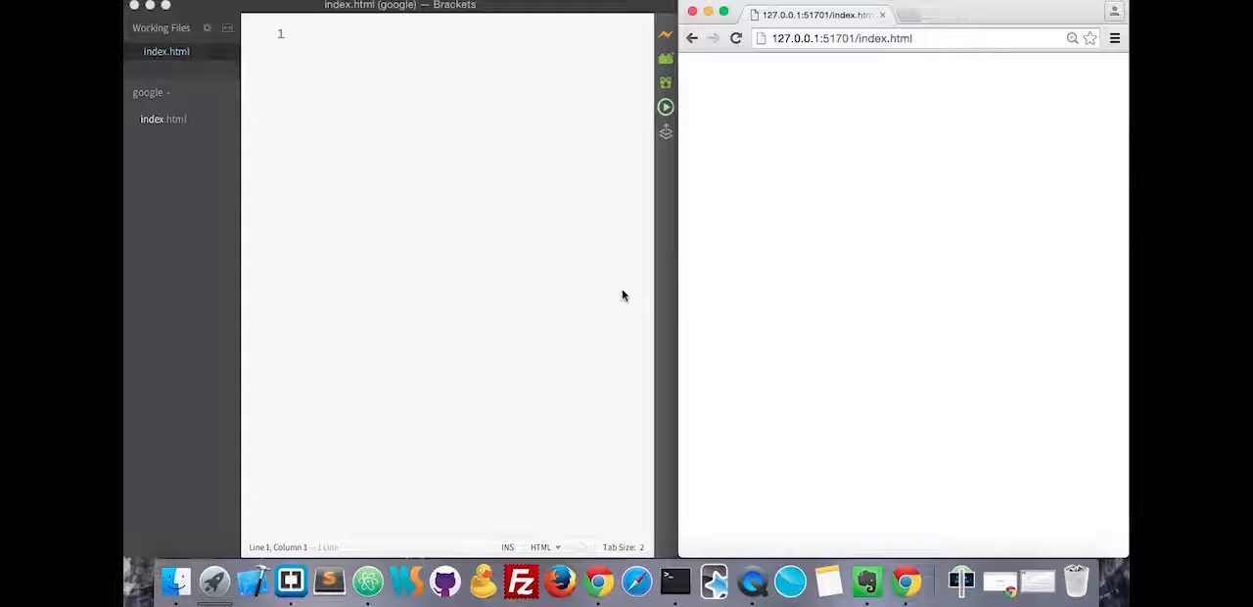
- Write the <!DOCTYPE html> declaration at the top of index.html
type("<!")
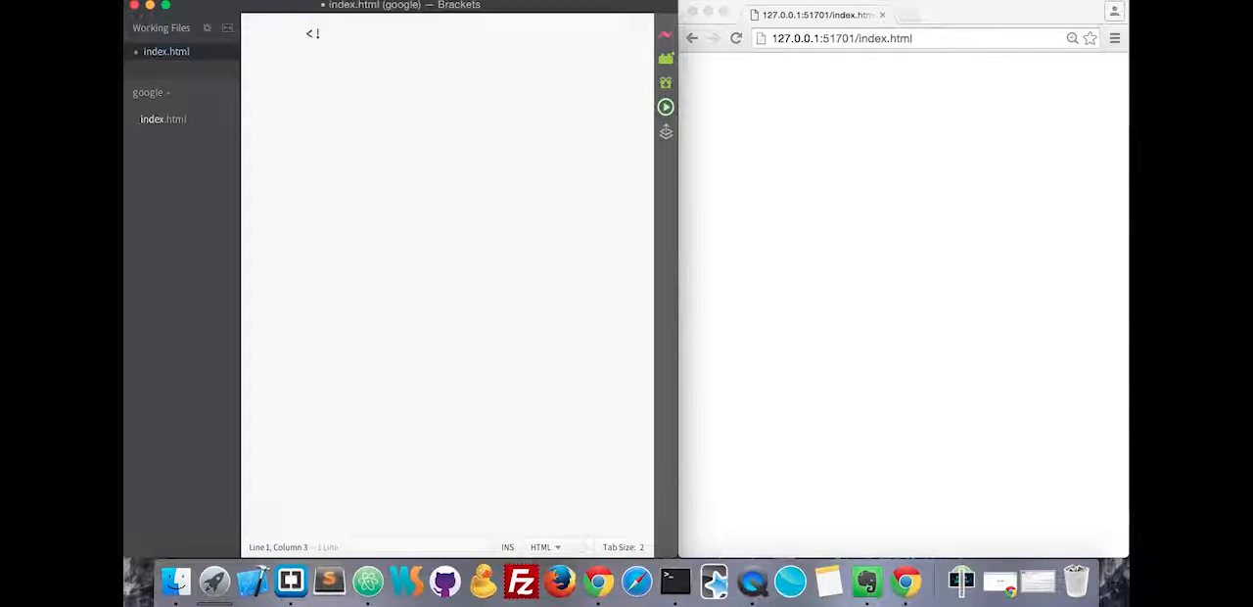
type("DOCTYPE")
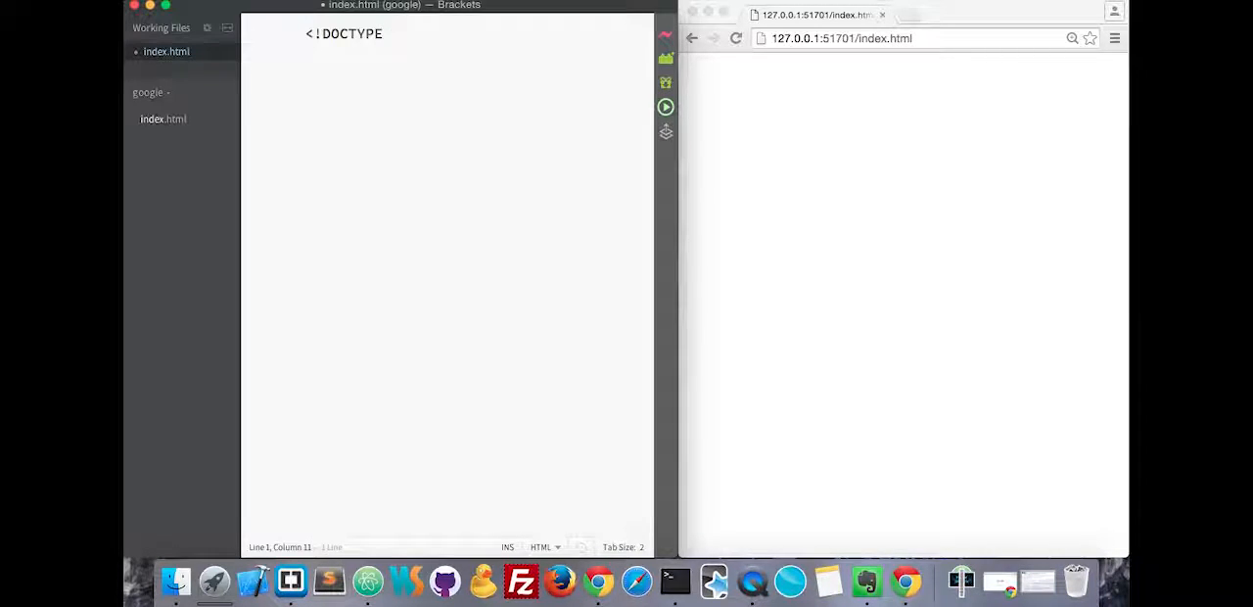
type("ht")
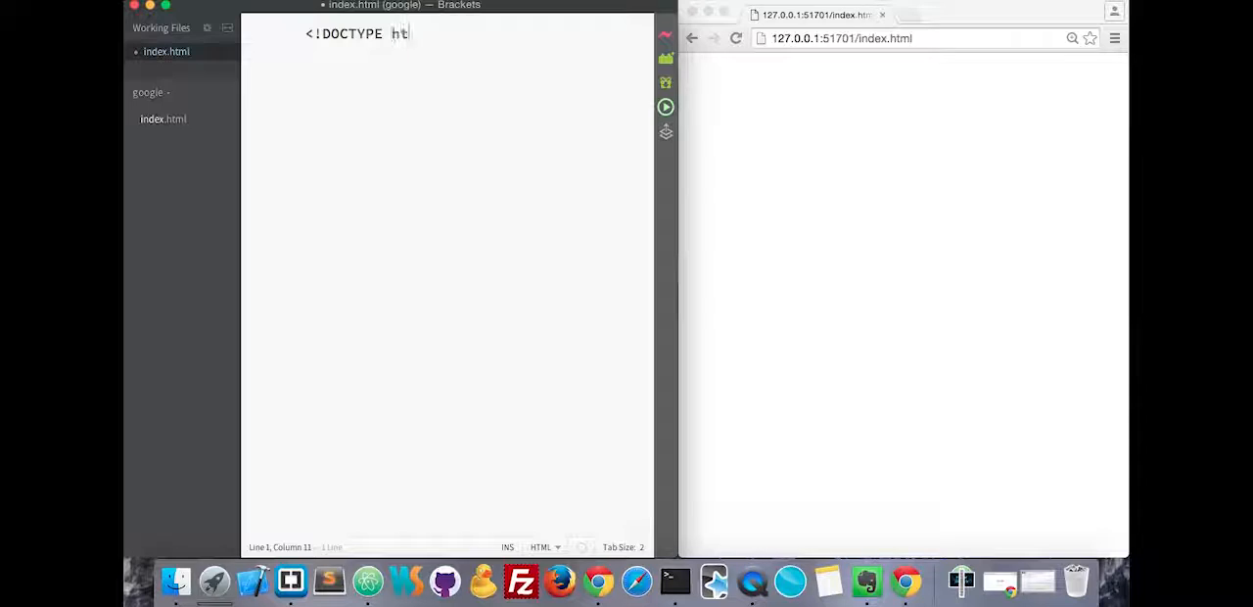
type("ml")
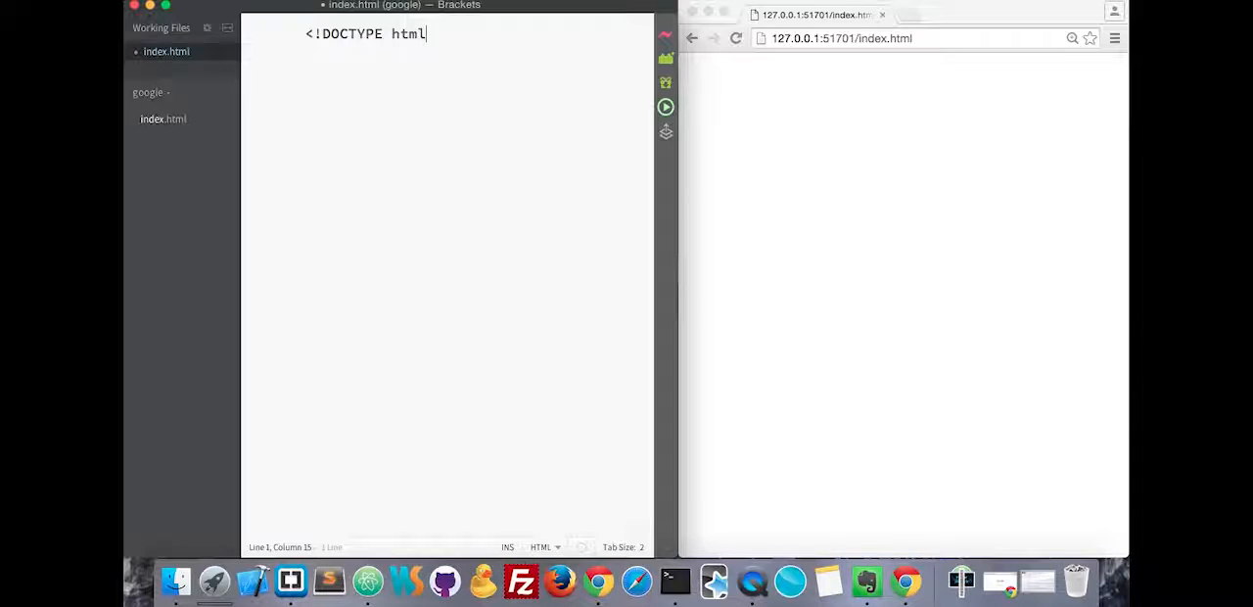
type(">")
type("<html>")
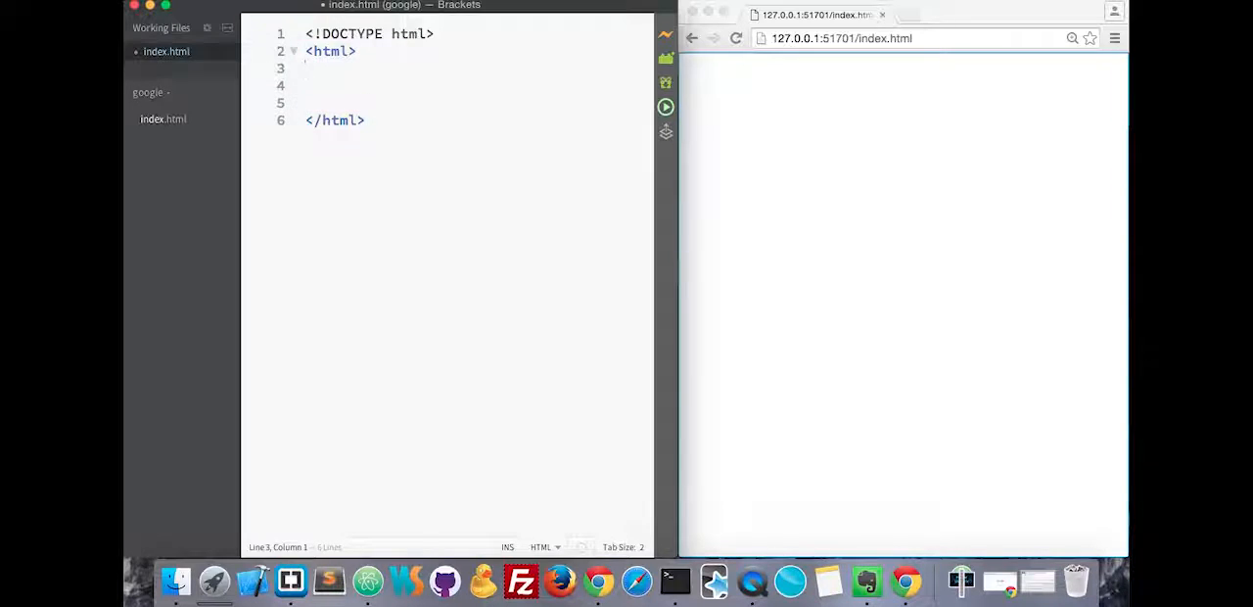
- Add a head element with the title 'Google Homepage' and begin the <body tag
type("<hea.")
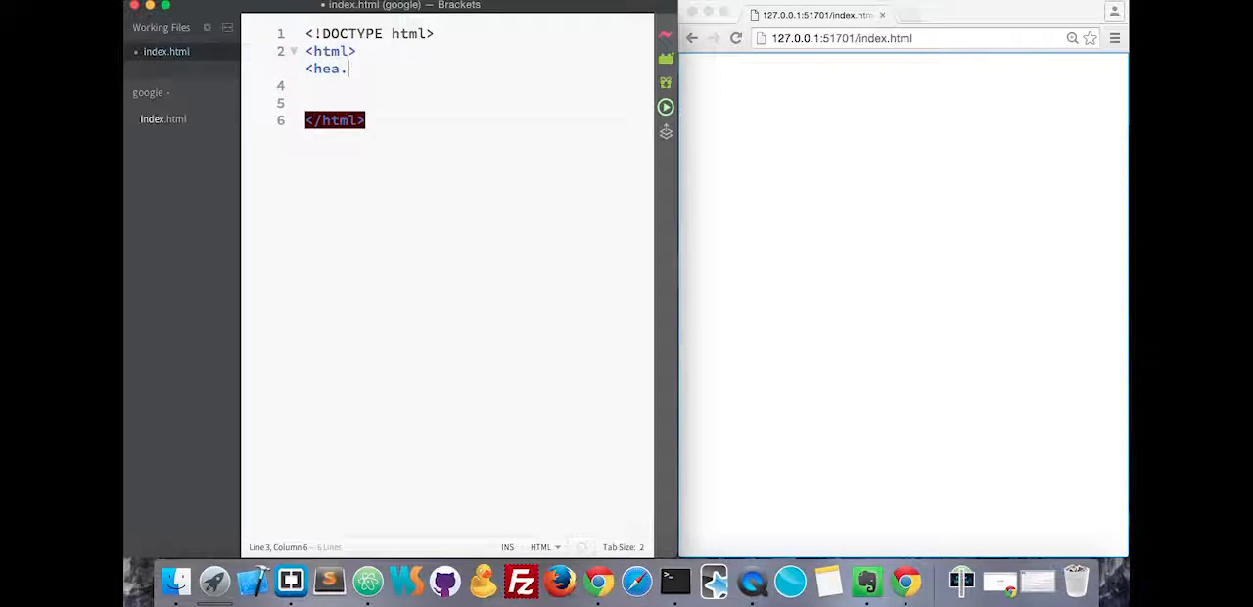
type("></head>")
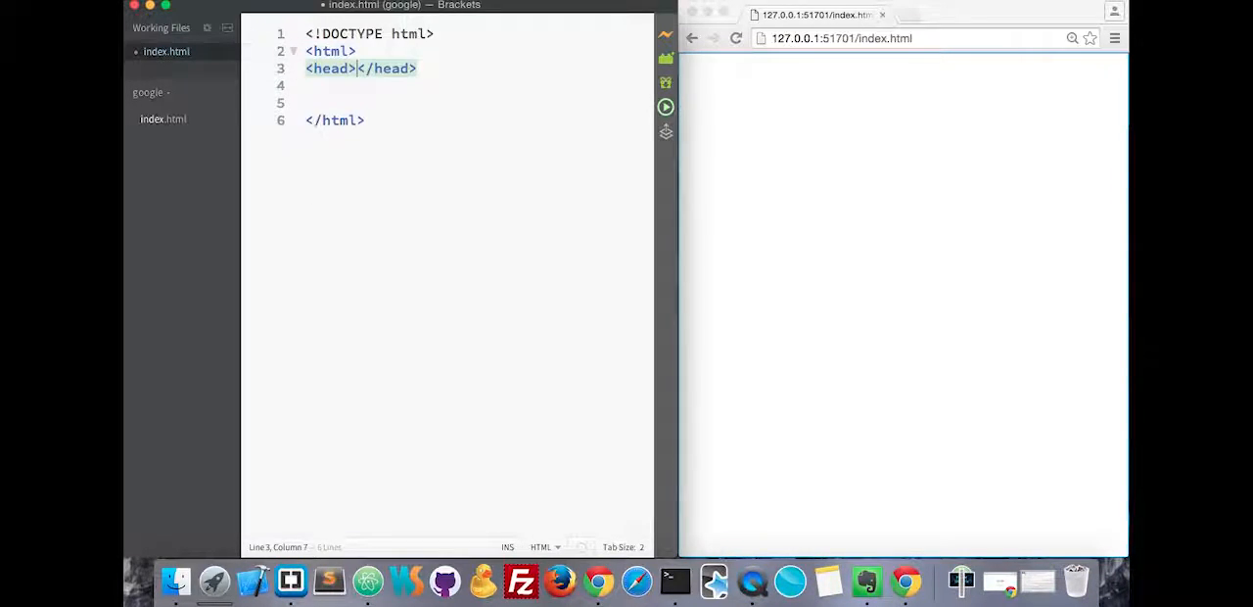
key("Enter")
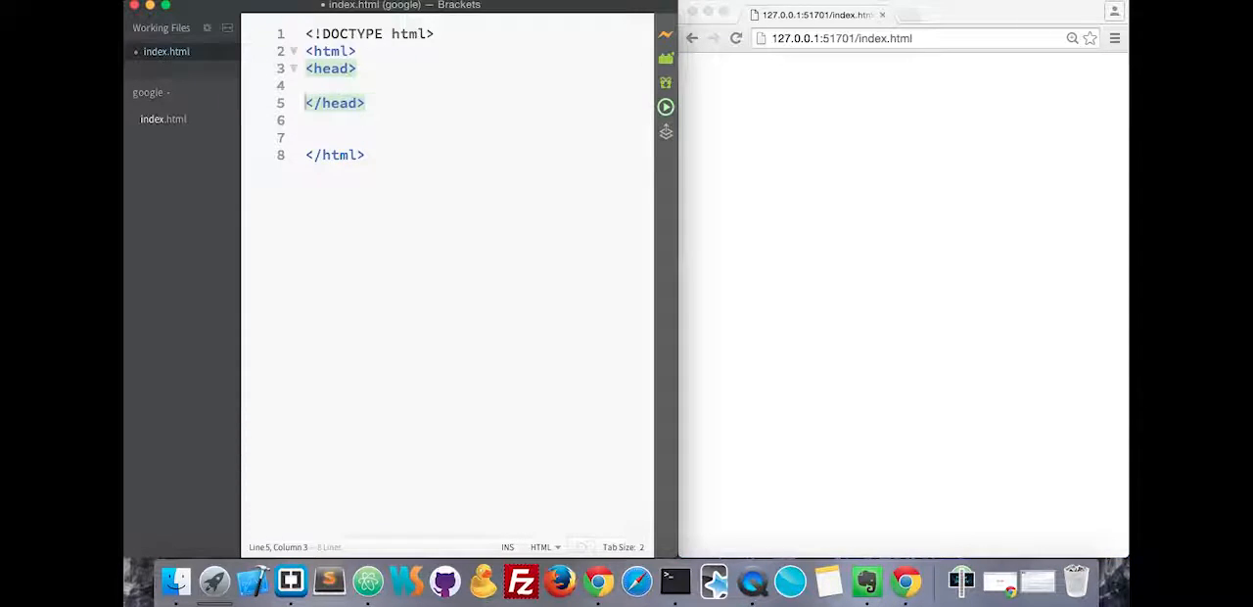
left_click(324, 86)
type("<title></title>")
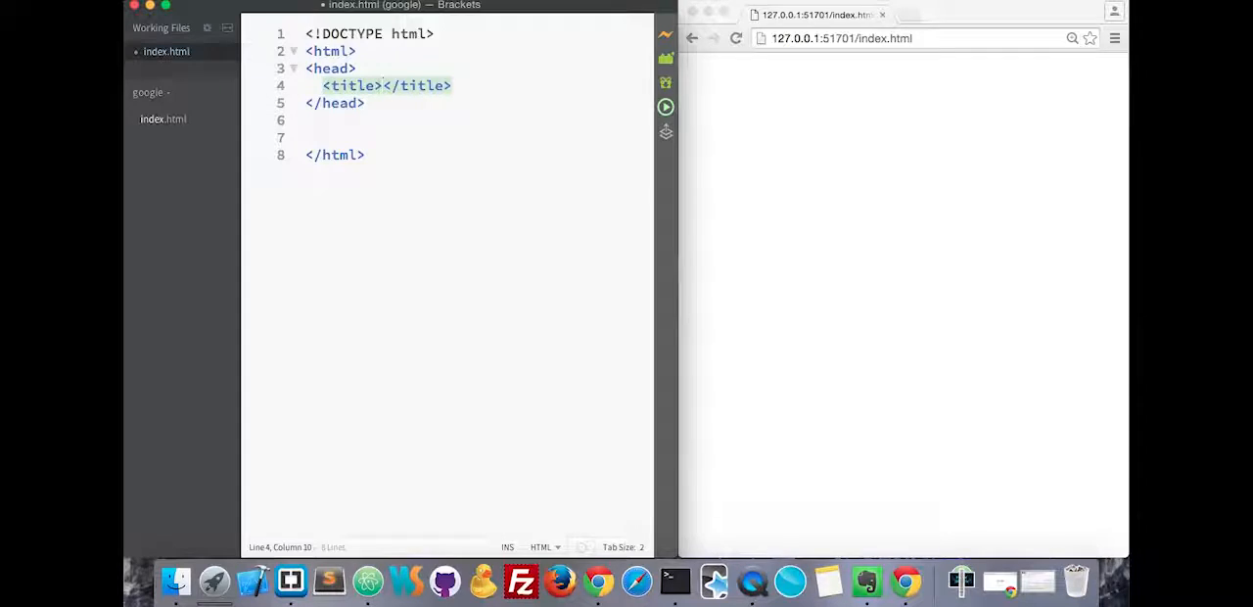
type("Google Homepage")
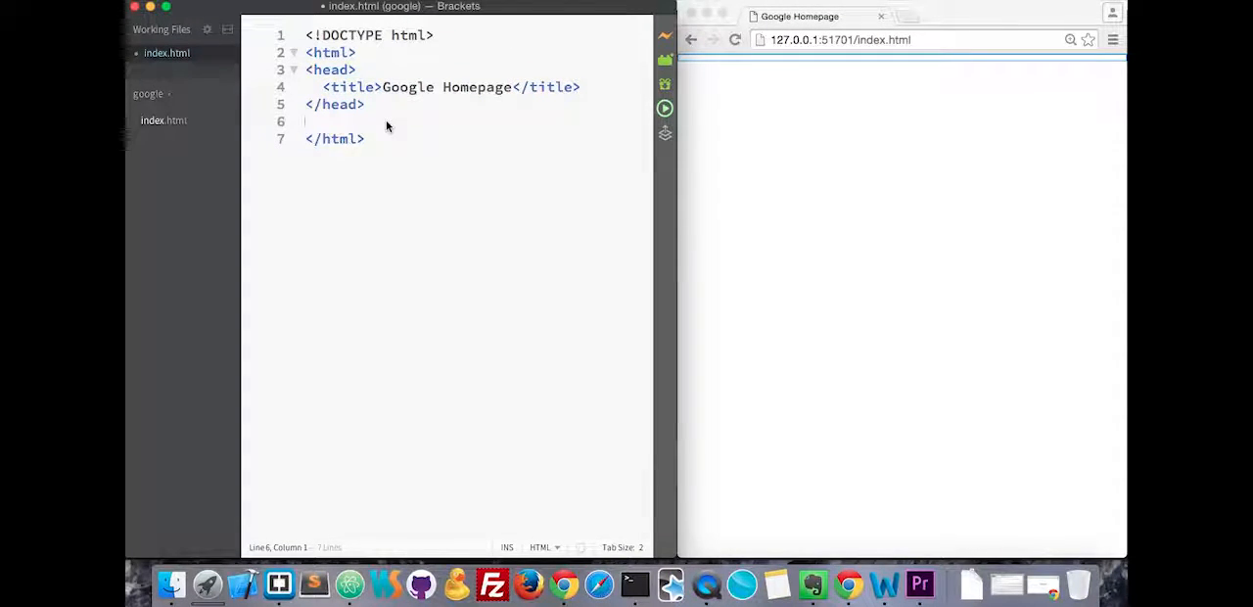
type("<body")
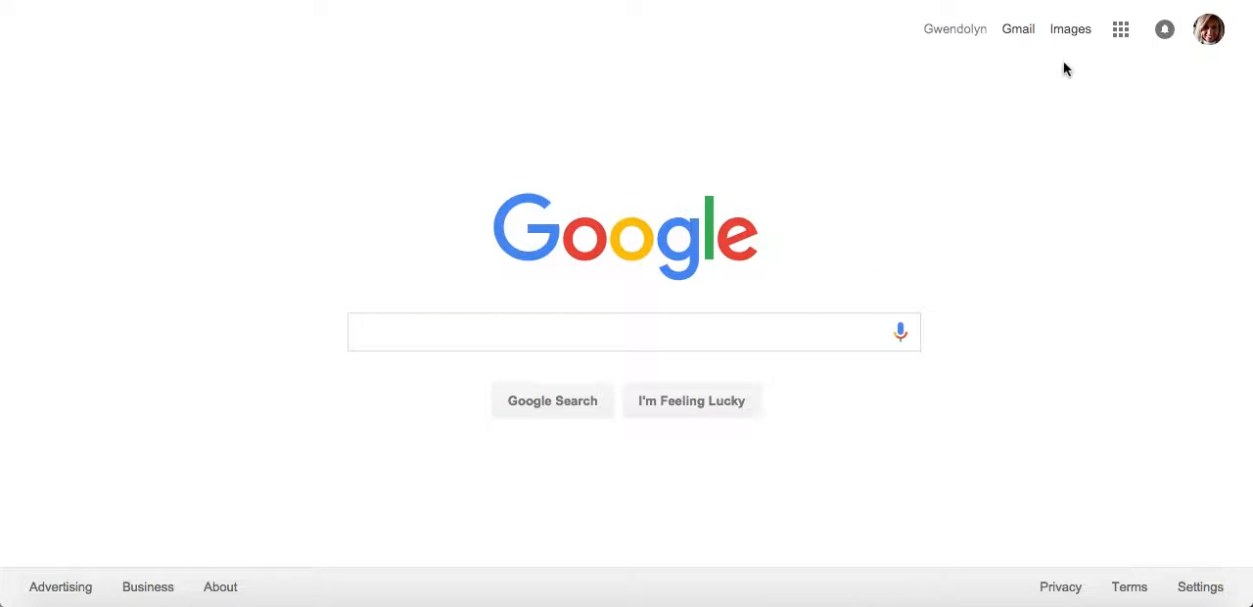
mouse_move(940, 33)
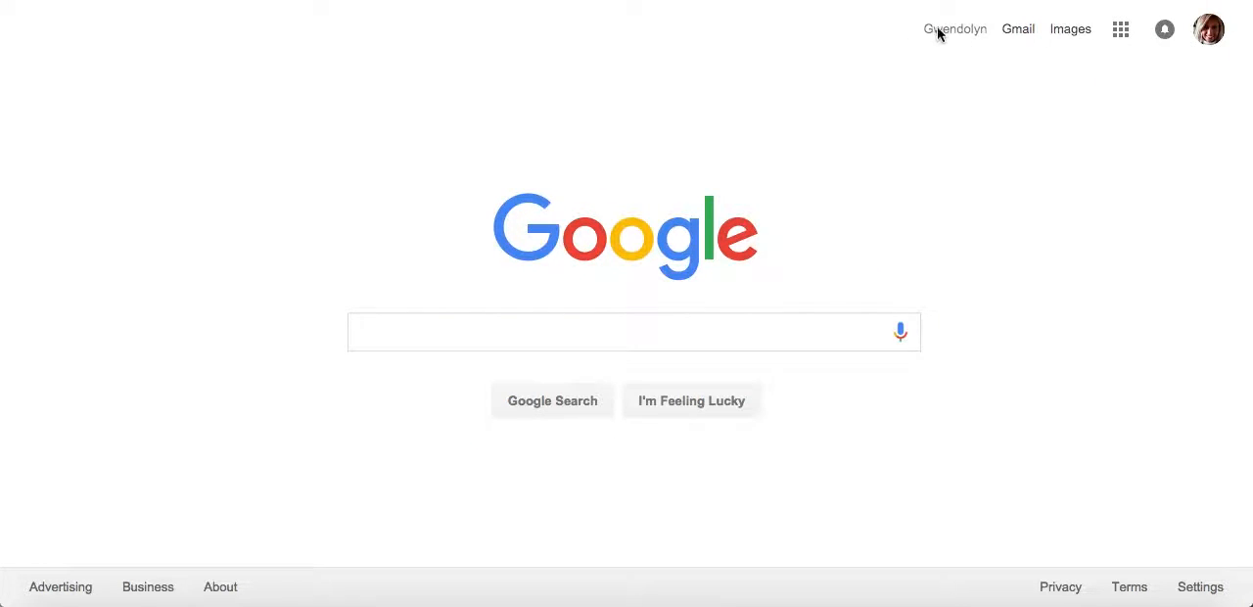
mouse_move(972, 41)
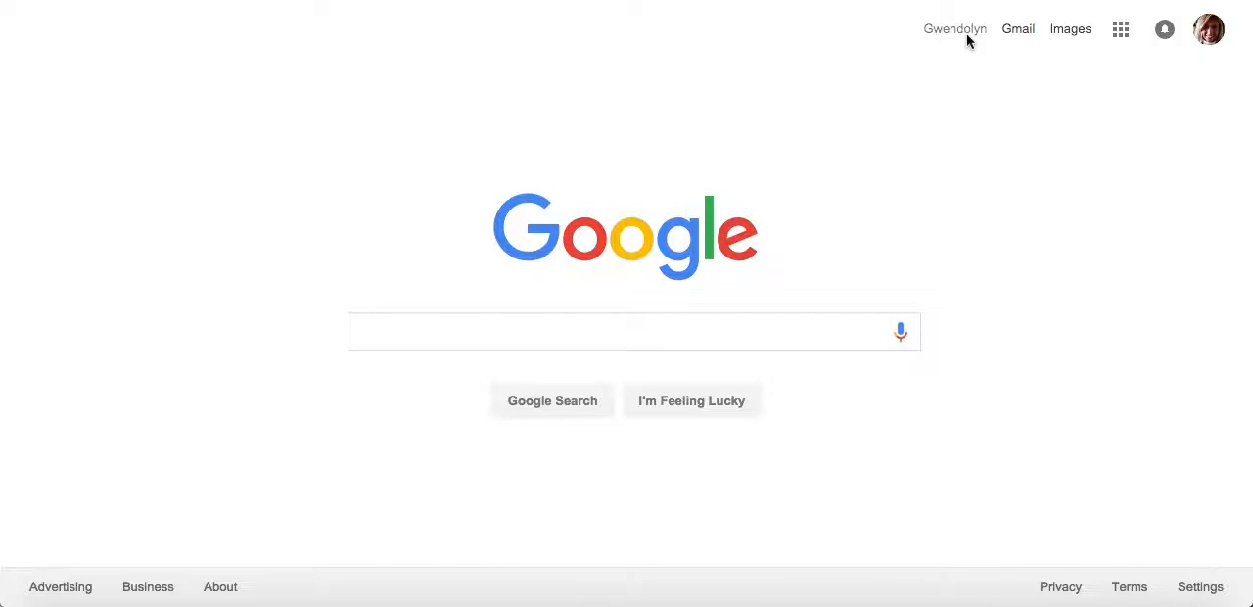
mouse_move(1079, 47)
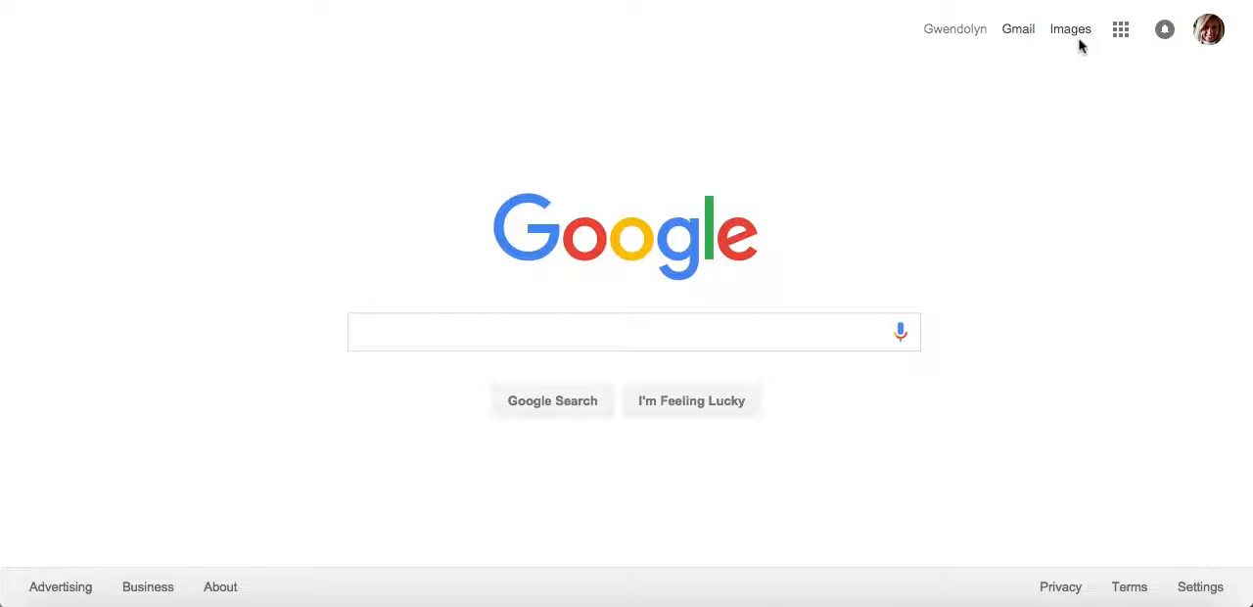
mouse_move(1070, 112)
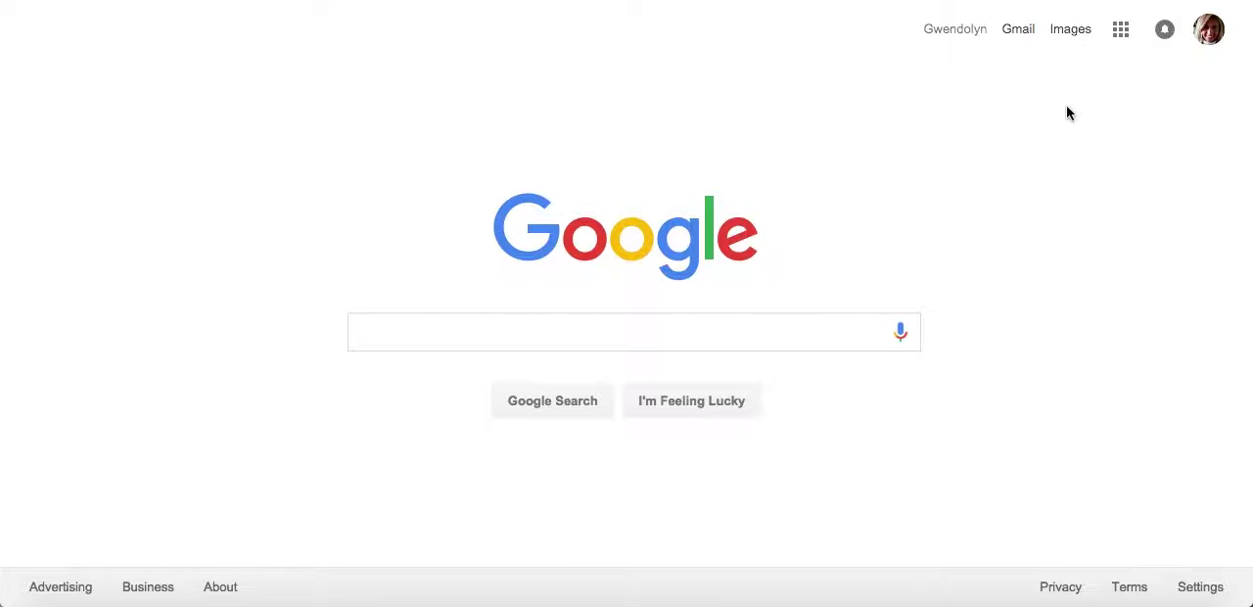
mouse_move(1019, 67)
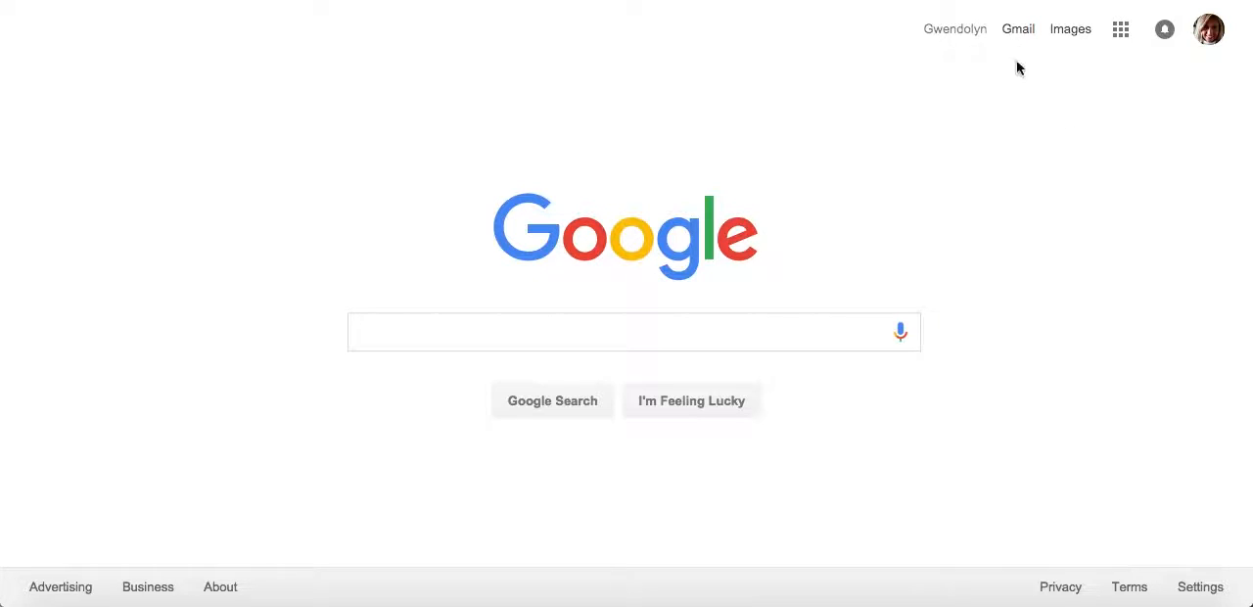
mouse_move(835, 212)
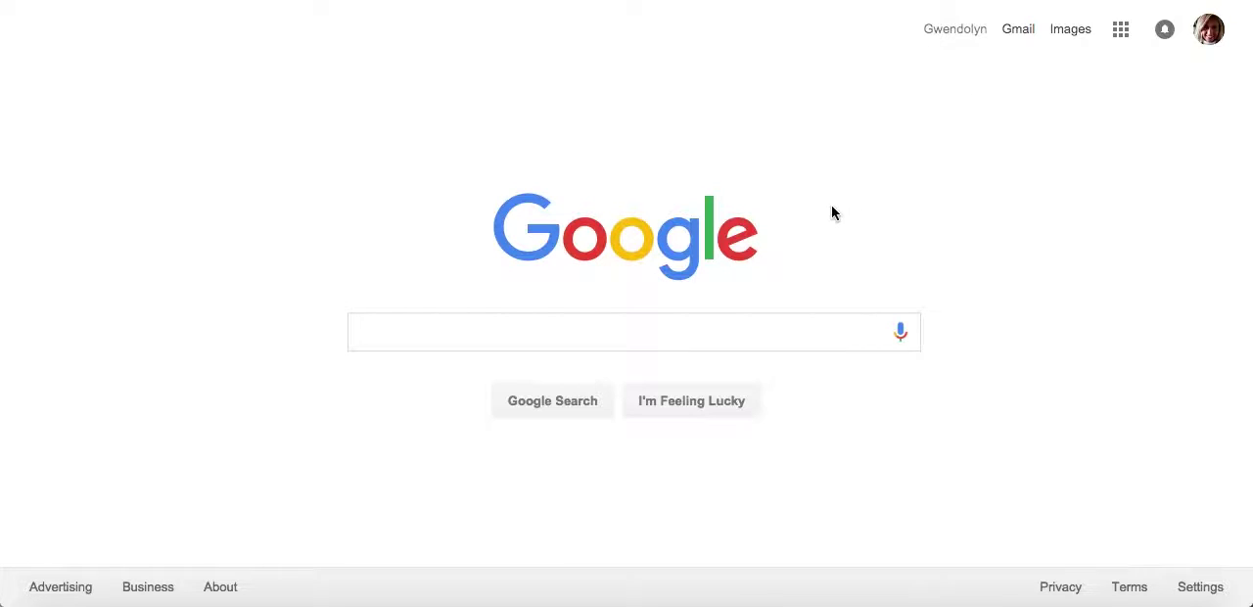
mouse_move(588, 255)
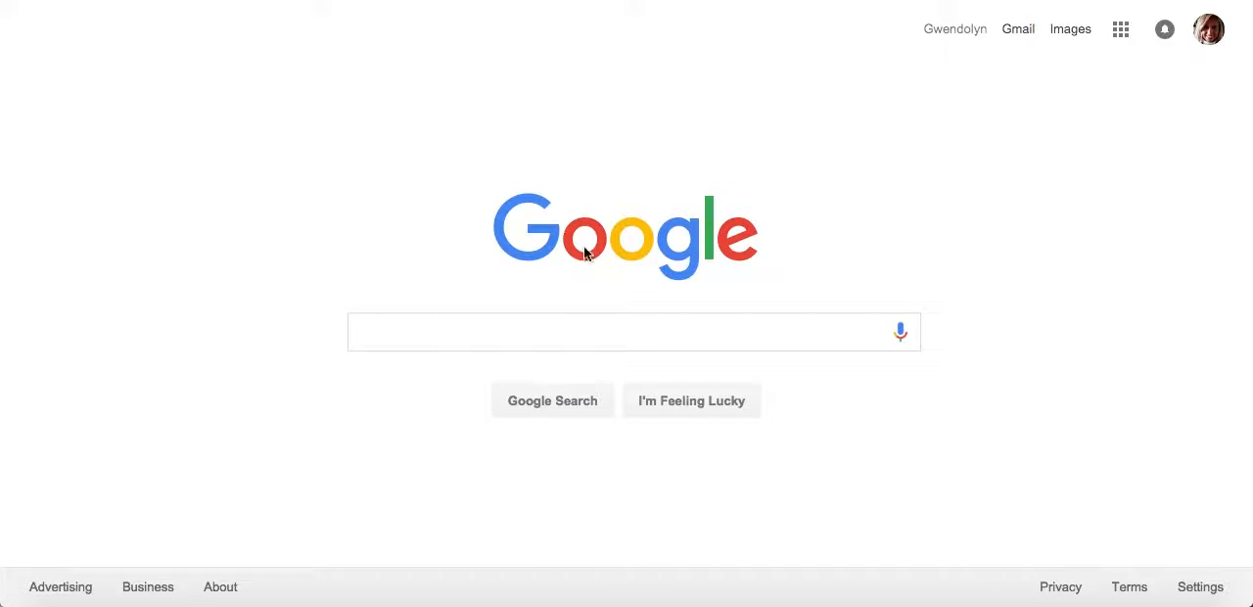
mouse_move(639, 314)
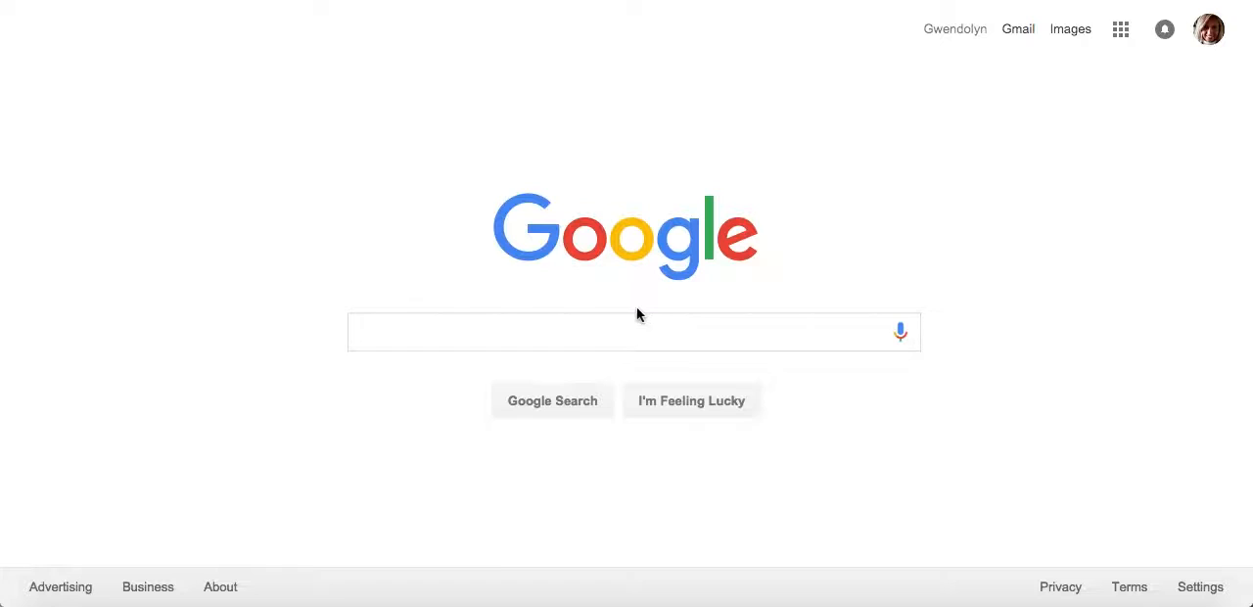
mouse_move(733, 355)
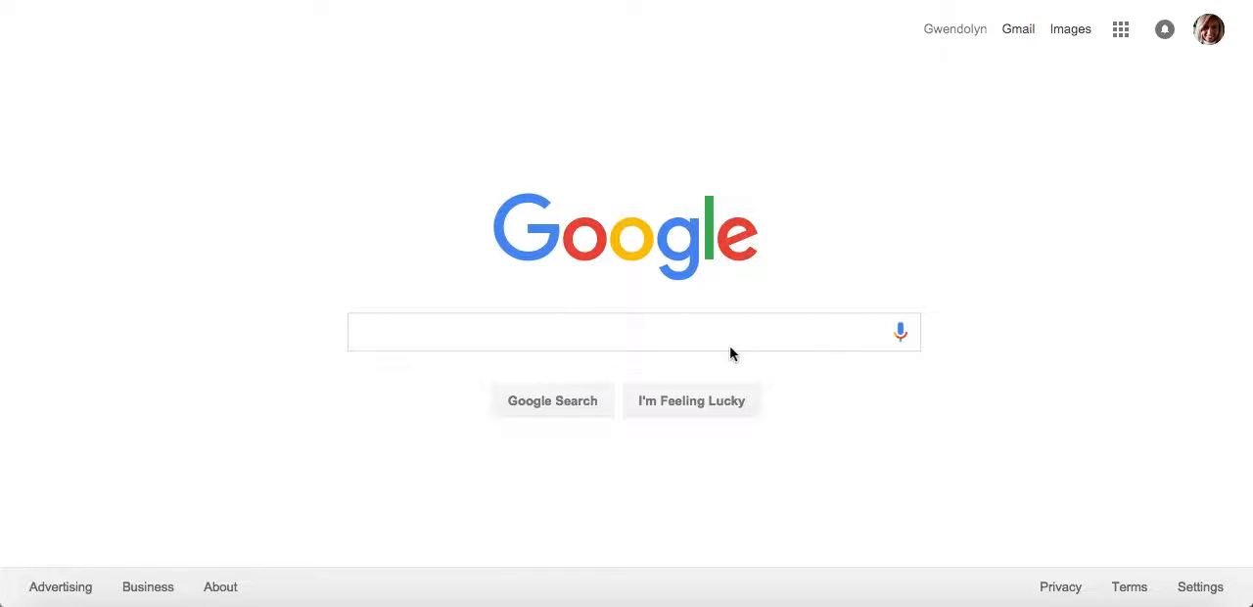
mouse_move(608, 388)
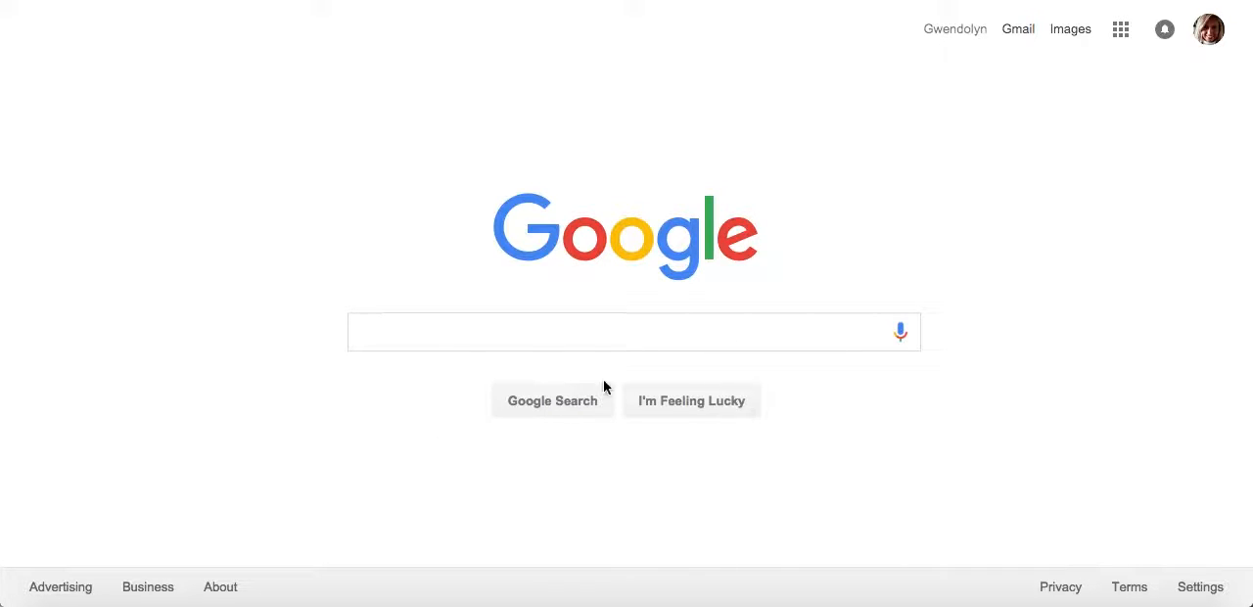
mouse_move(599, 435)
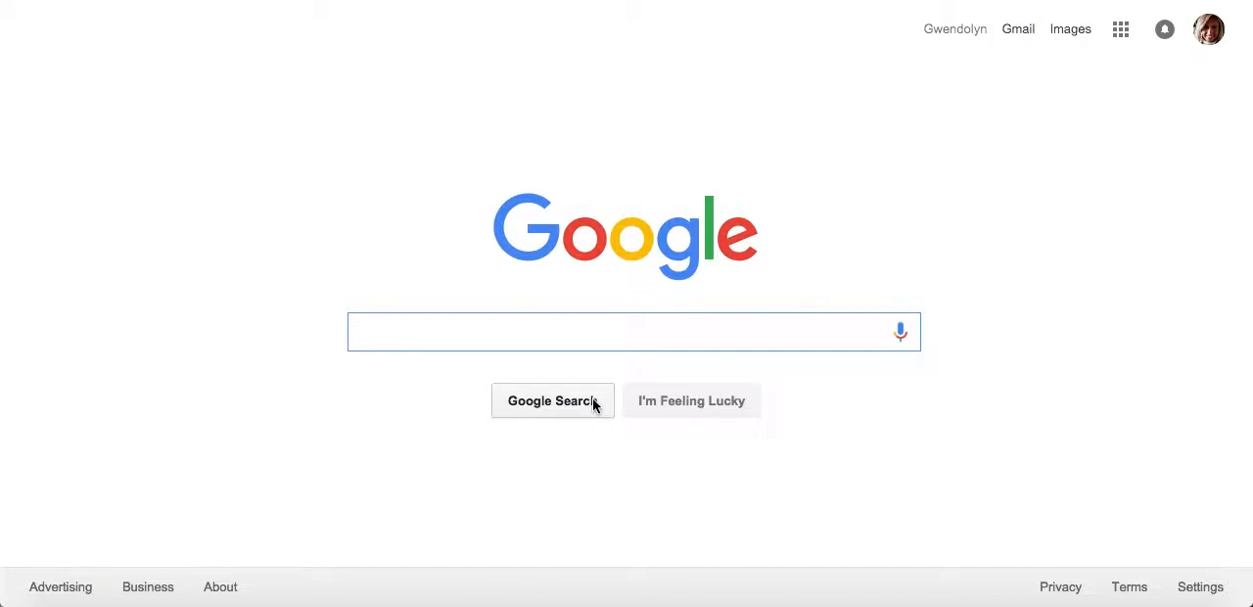
mouse_move(70, 599)
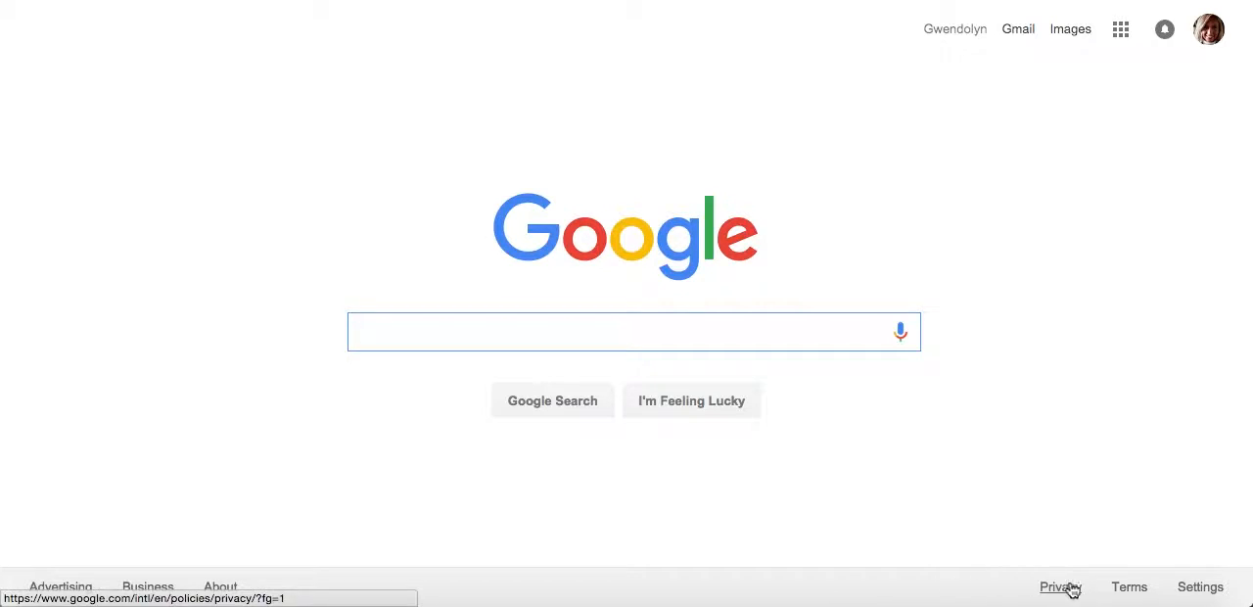
mouse_move(1048, 499)
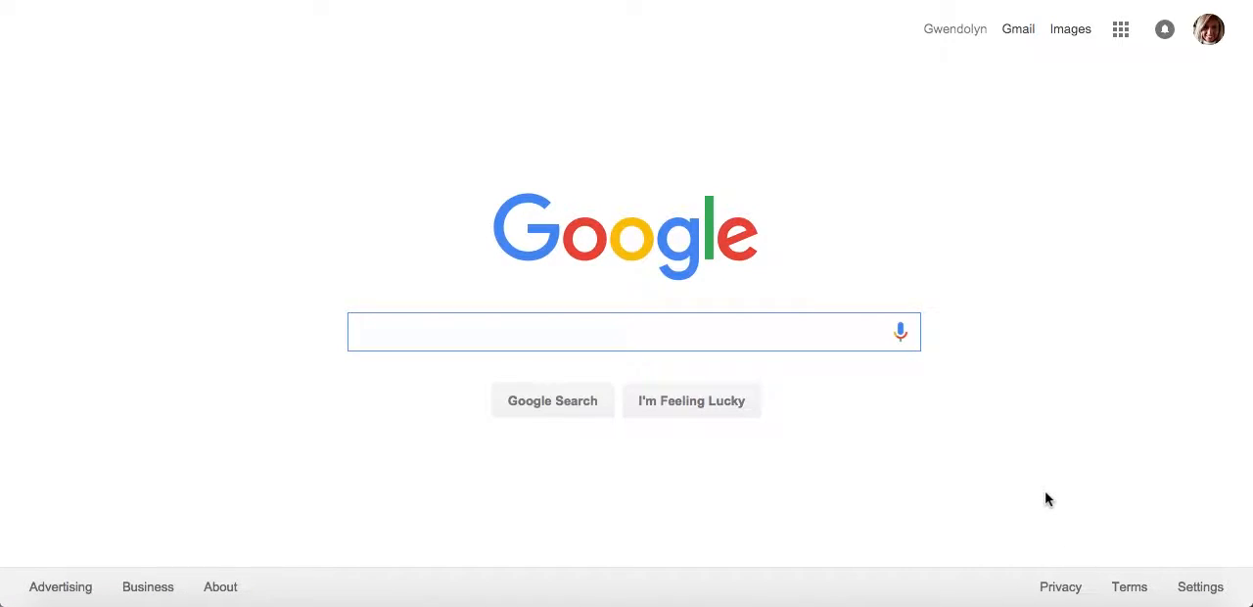
mouse_move(811, 599)
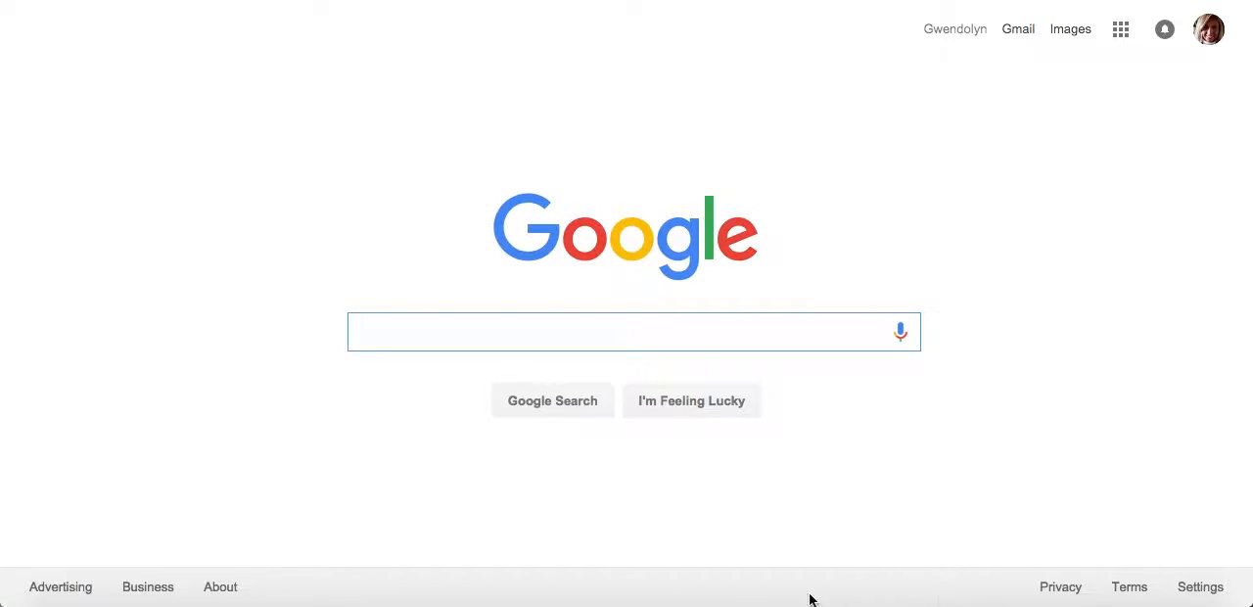
mouse_move(830, 591)
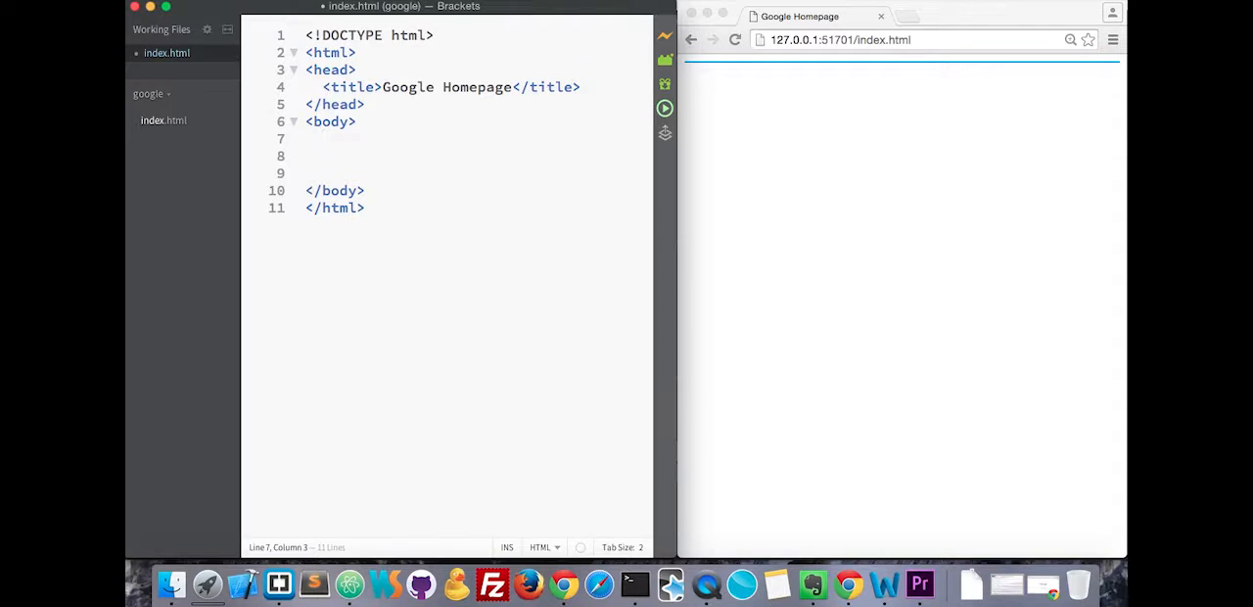
- Add empty <header></header> and <div></div> sections inside the body and start another tag
type("<hea")
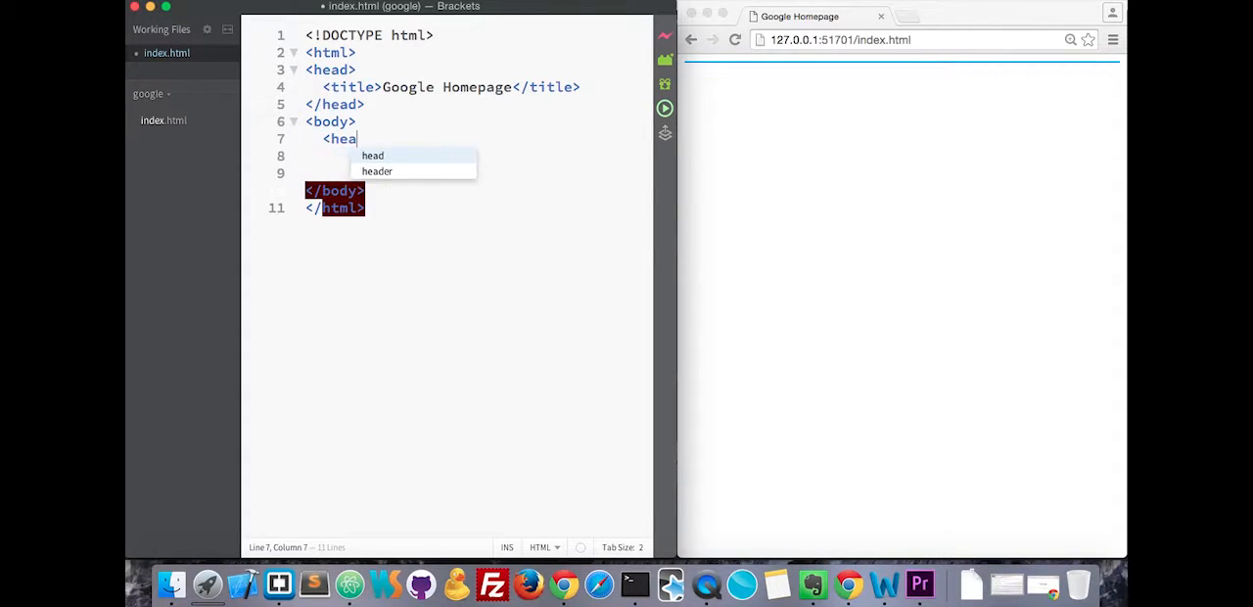
type("der>")
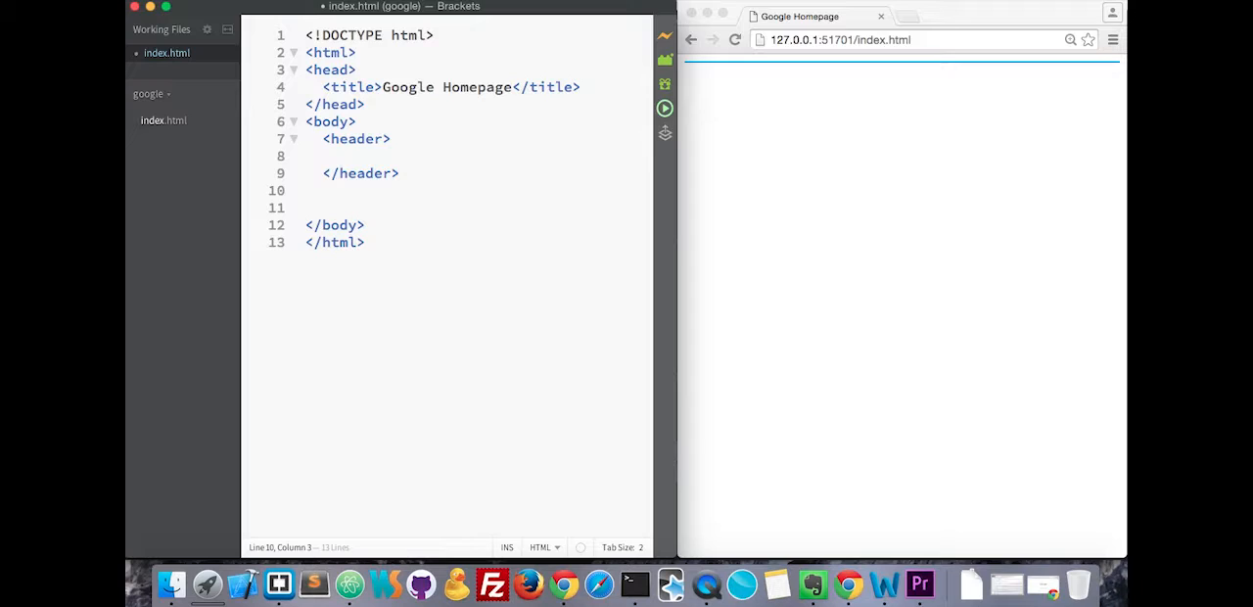
type("<div></div>")
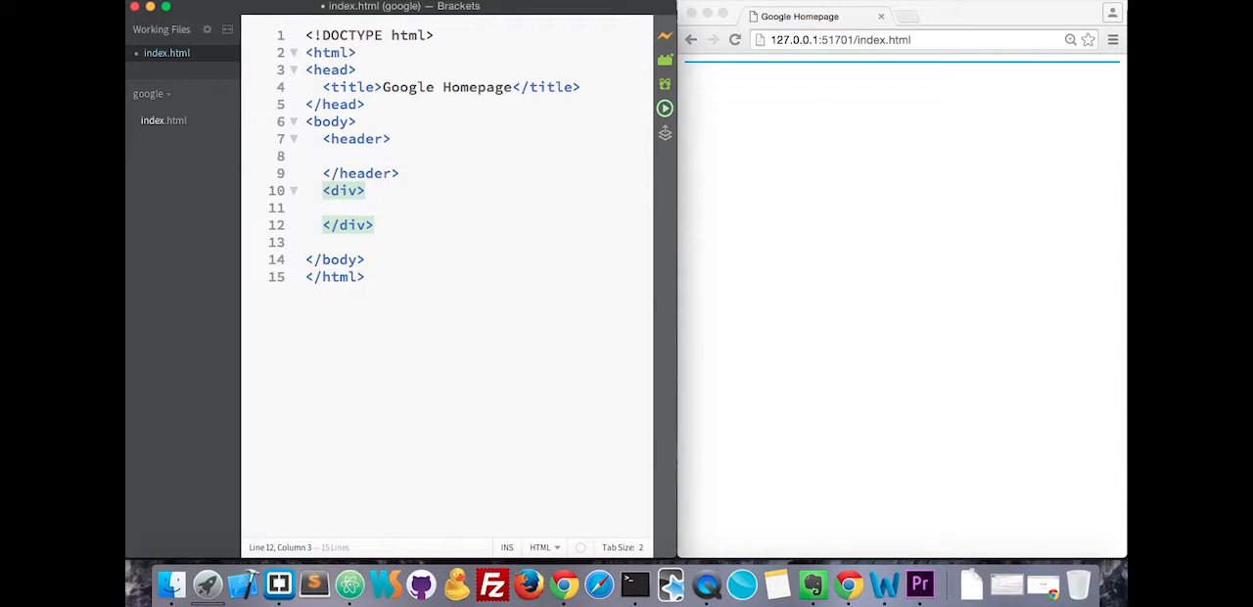
type("<")
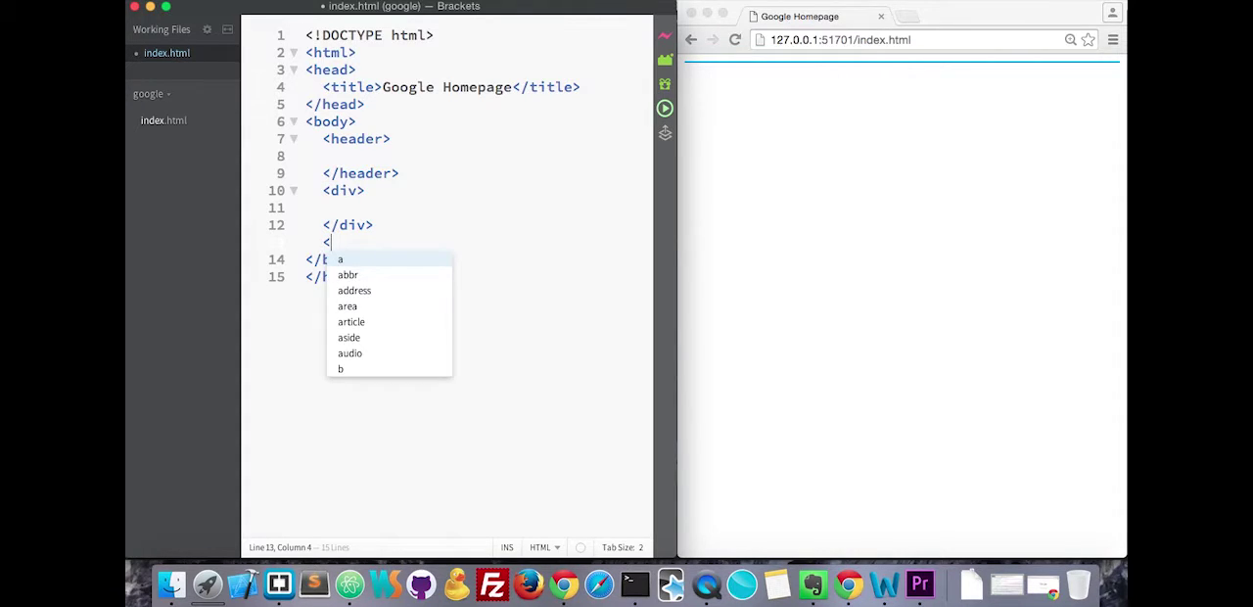